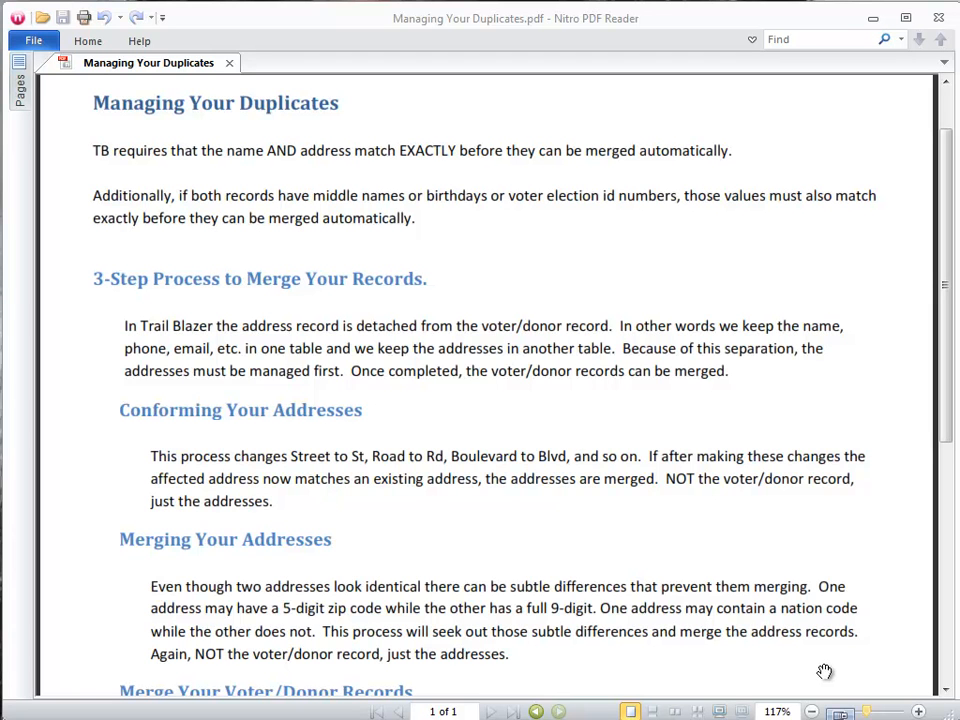
mouse_move(832, 602)
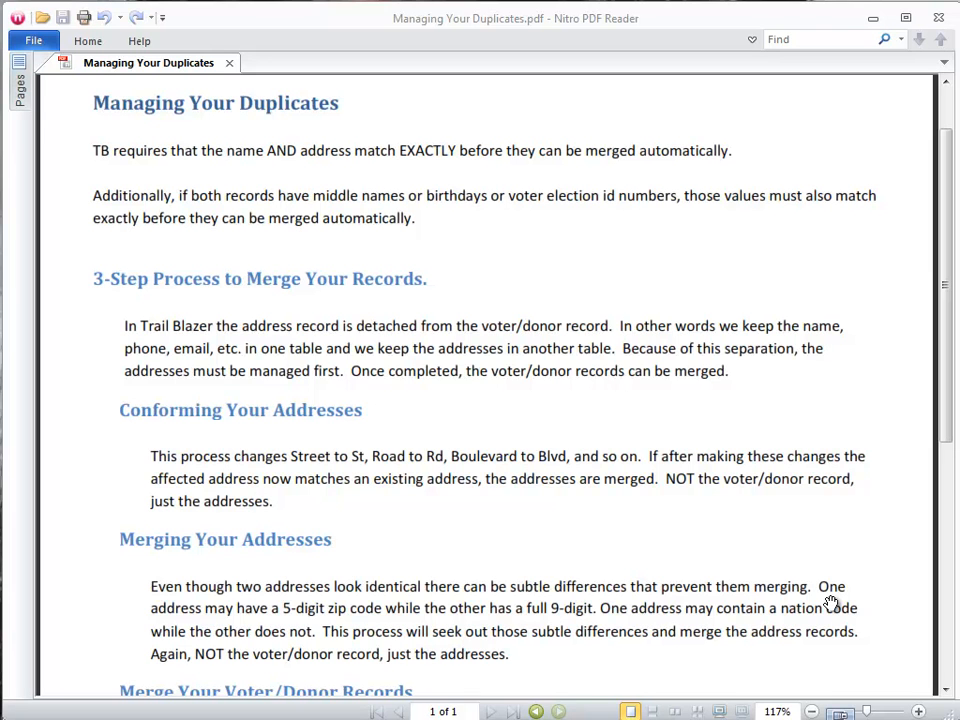
mouse_move(432, 618)
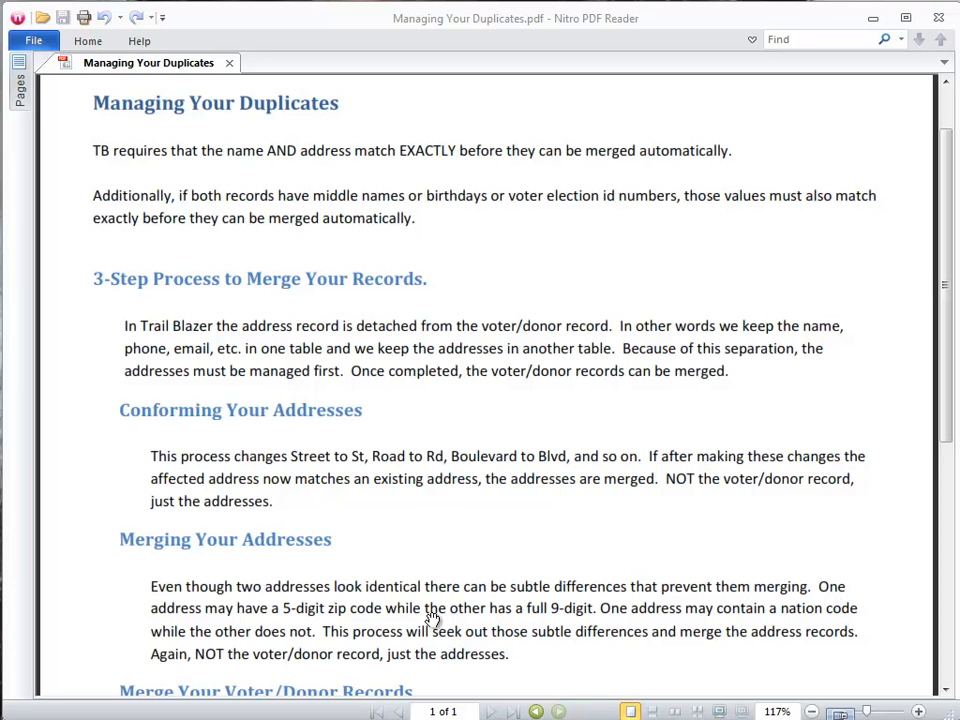
mouse_move(344, 456)
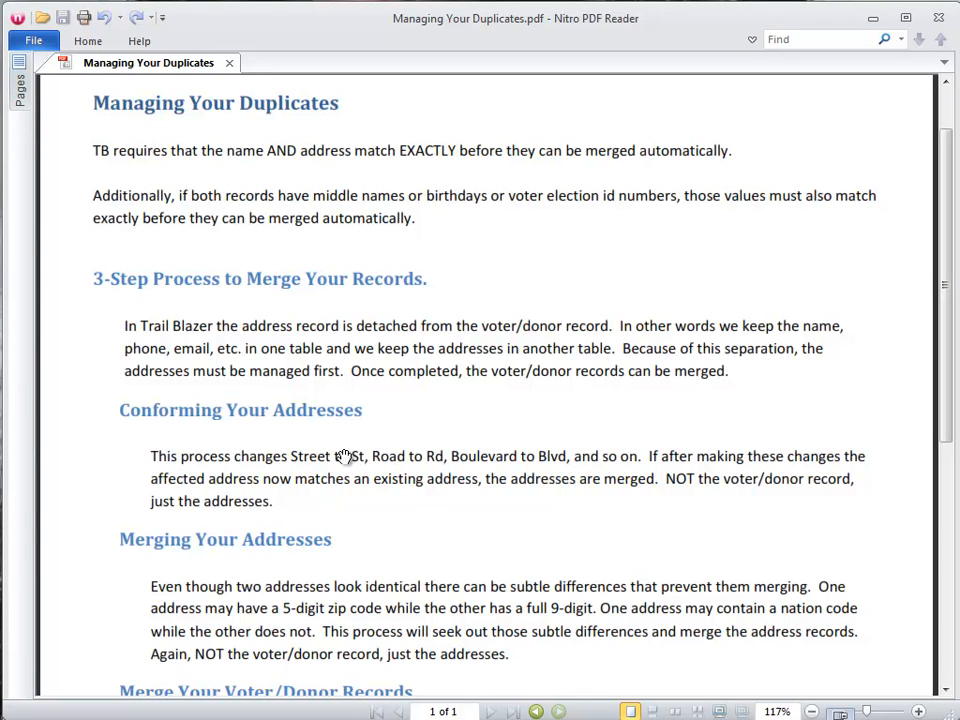
mouse_move(358, 468)
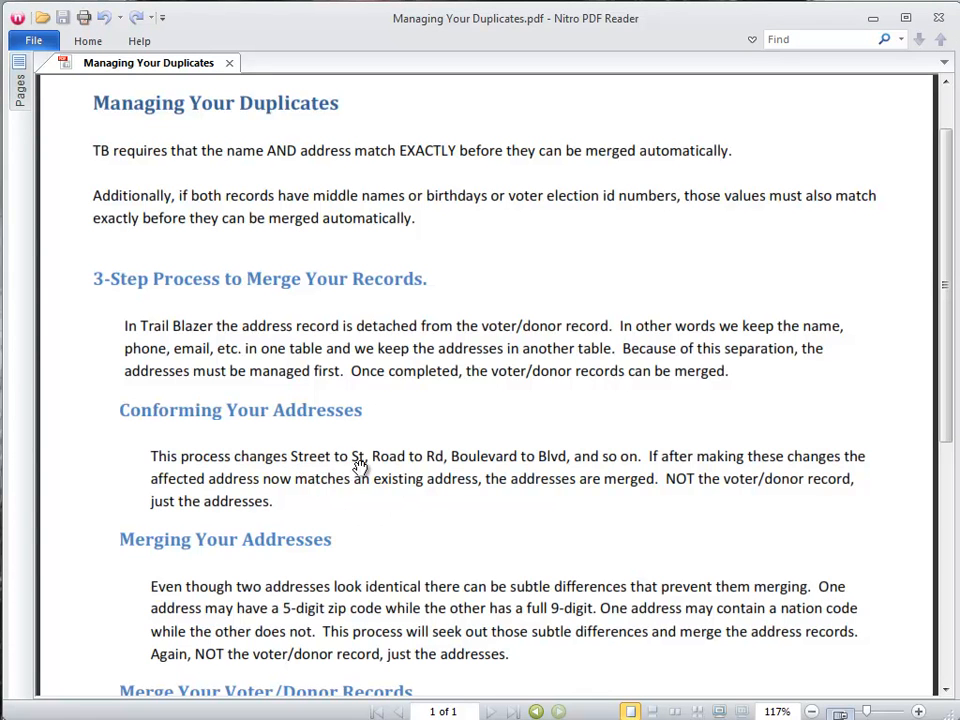
mouse_move(420, 464)
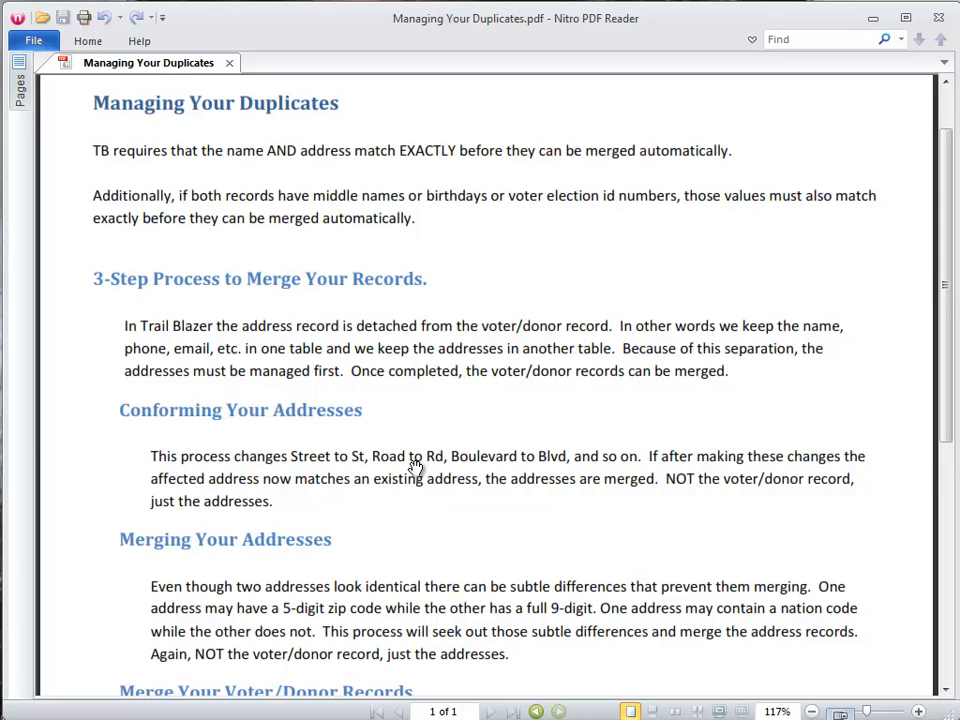
Scroll the guide down to the Merge Your Voter/Donor Records section with its Automated and Manual parts
scroll("down", 3)
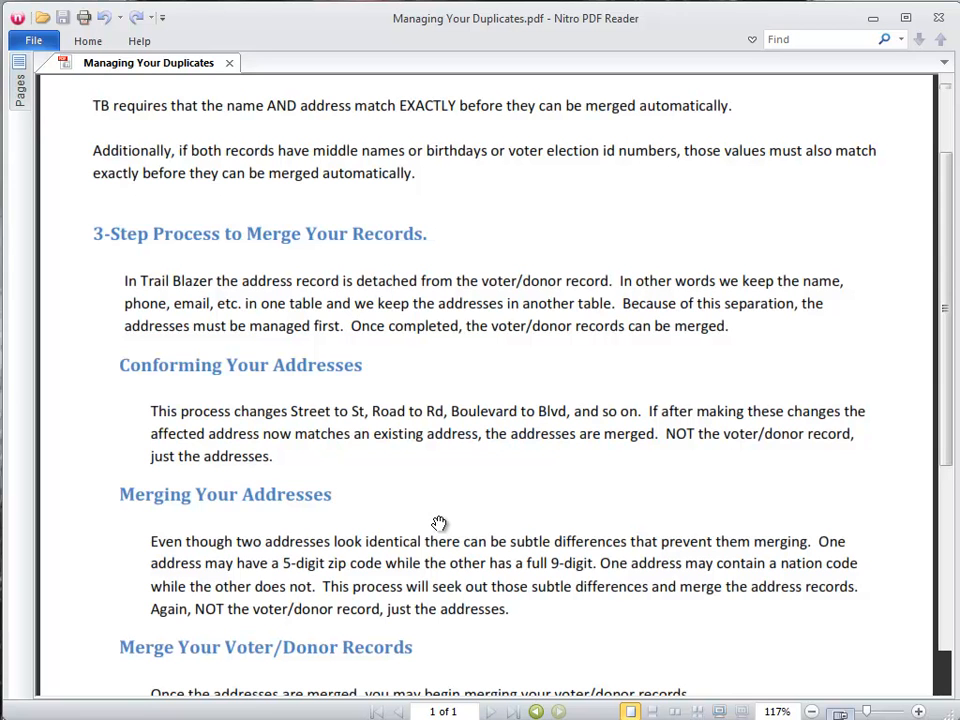
scroll("down", 3)
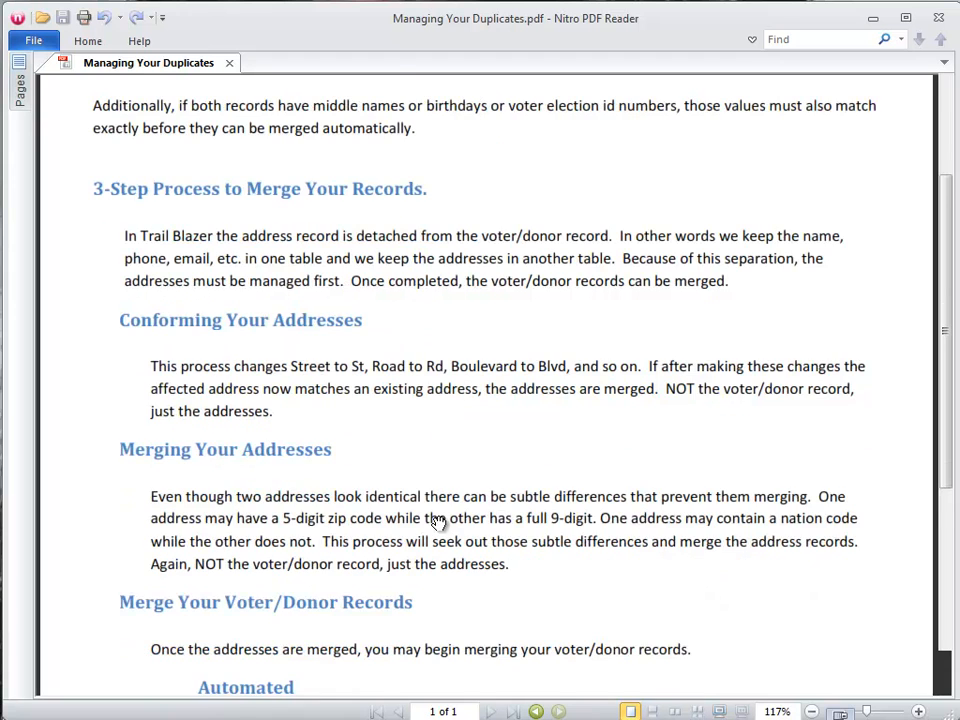
scroll("down", 3)
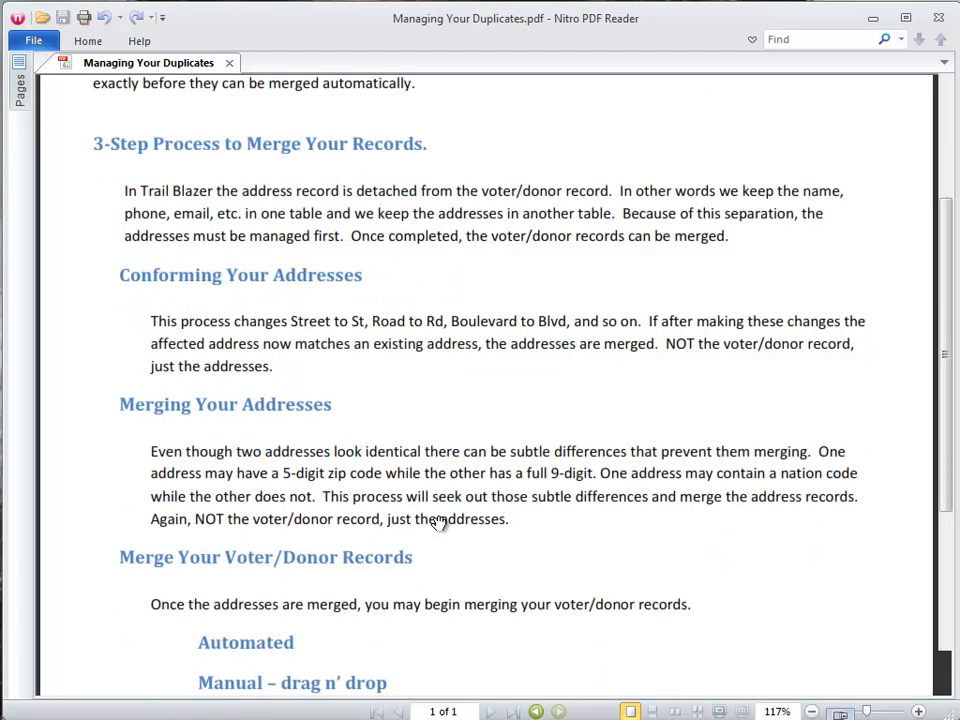
scroll("down", 3)
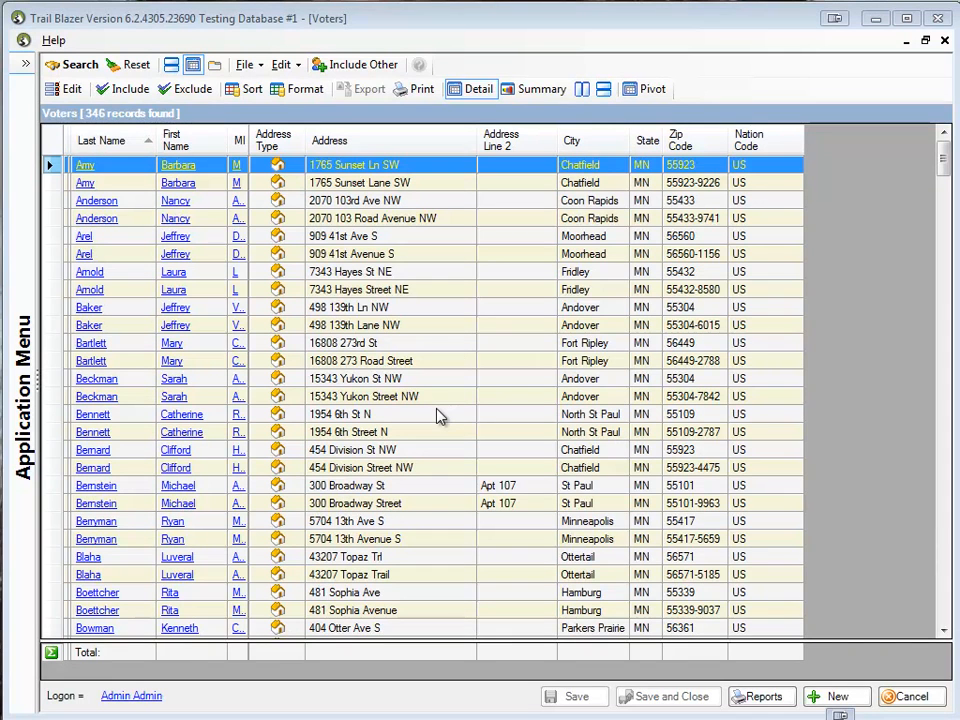
mouse_move(348, 288)
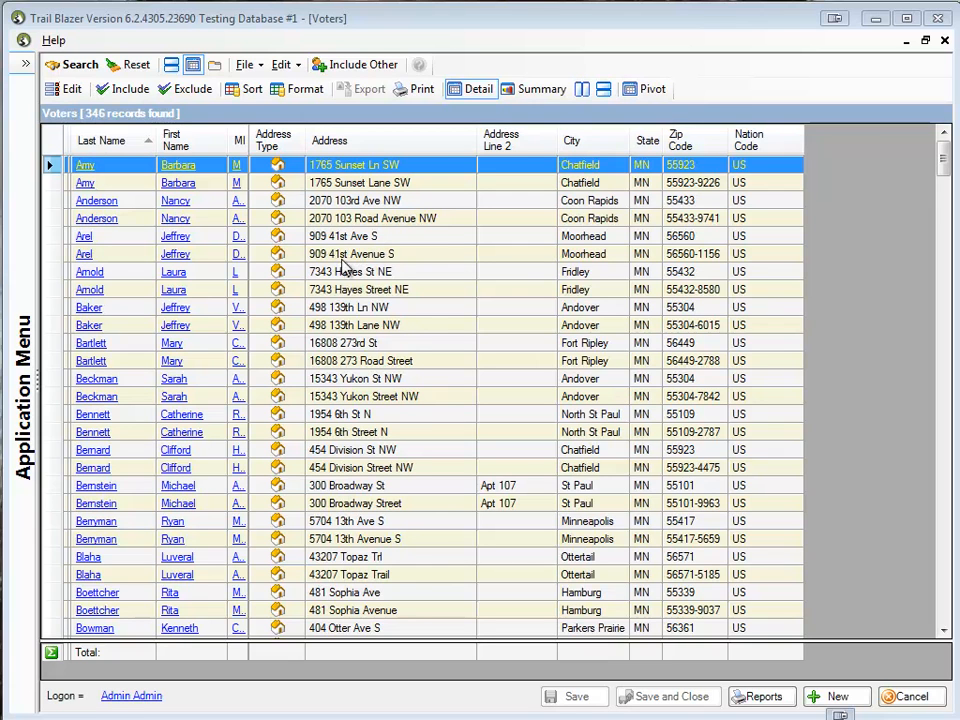
mouse_move(400, 268)
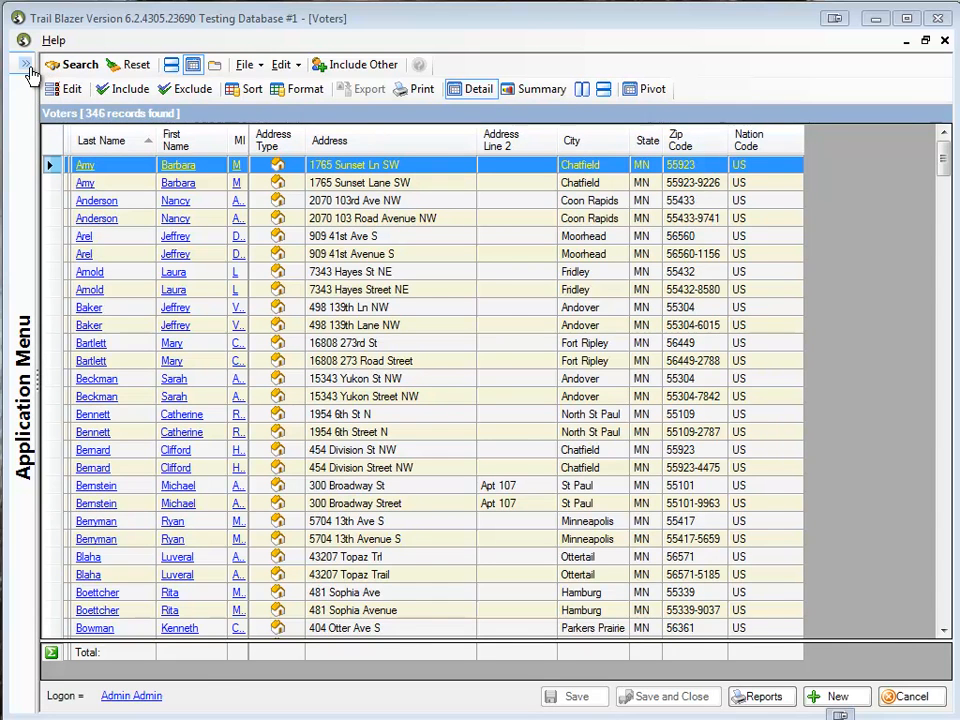
Open Voter > Addresses from the Application Menu to list the 347 address records
left_click(22, 66)
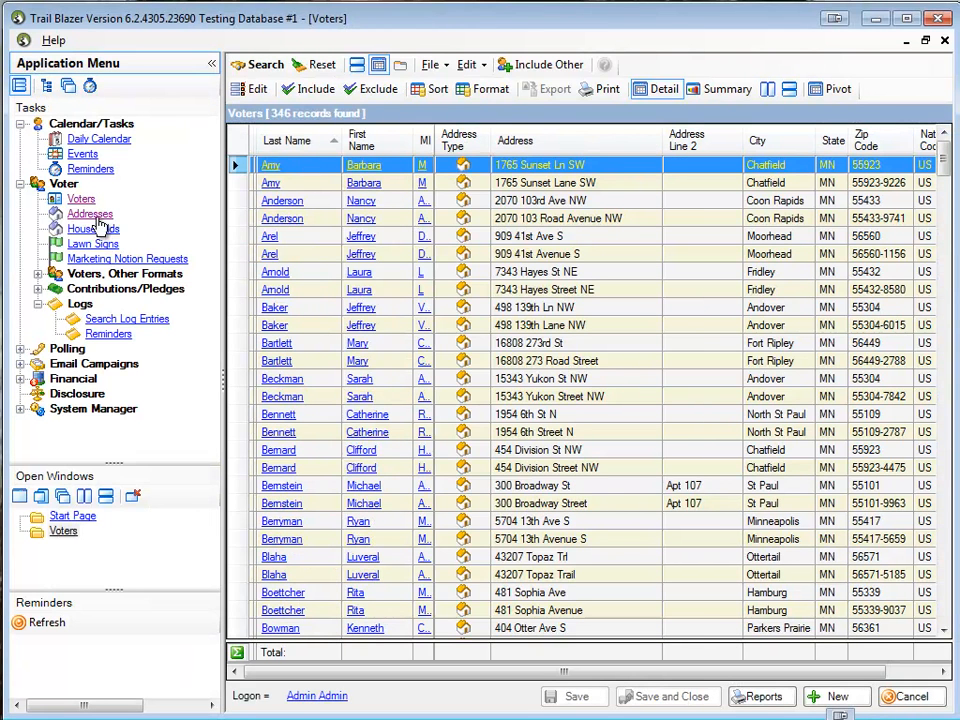
left_click(88, 212)
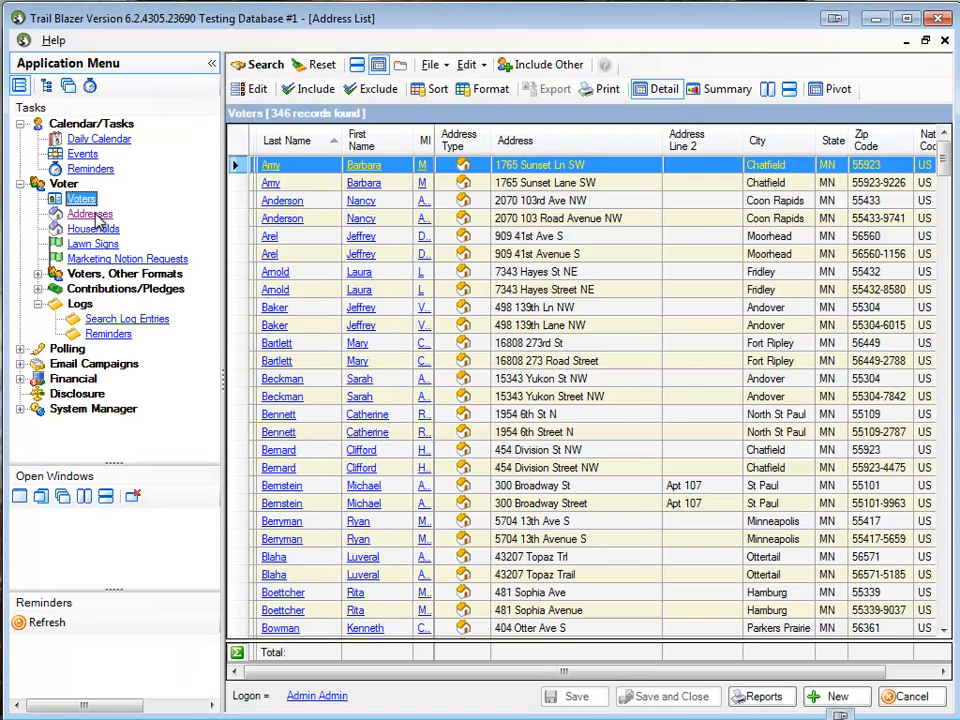
left_click(88, 212)
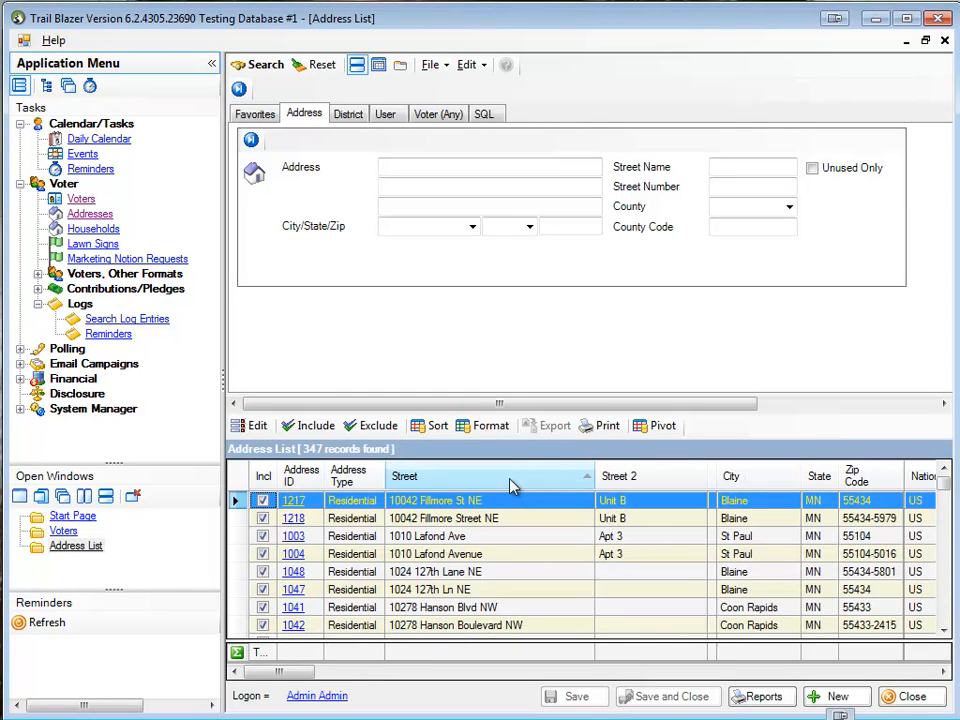
mouse_move(468, 568)
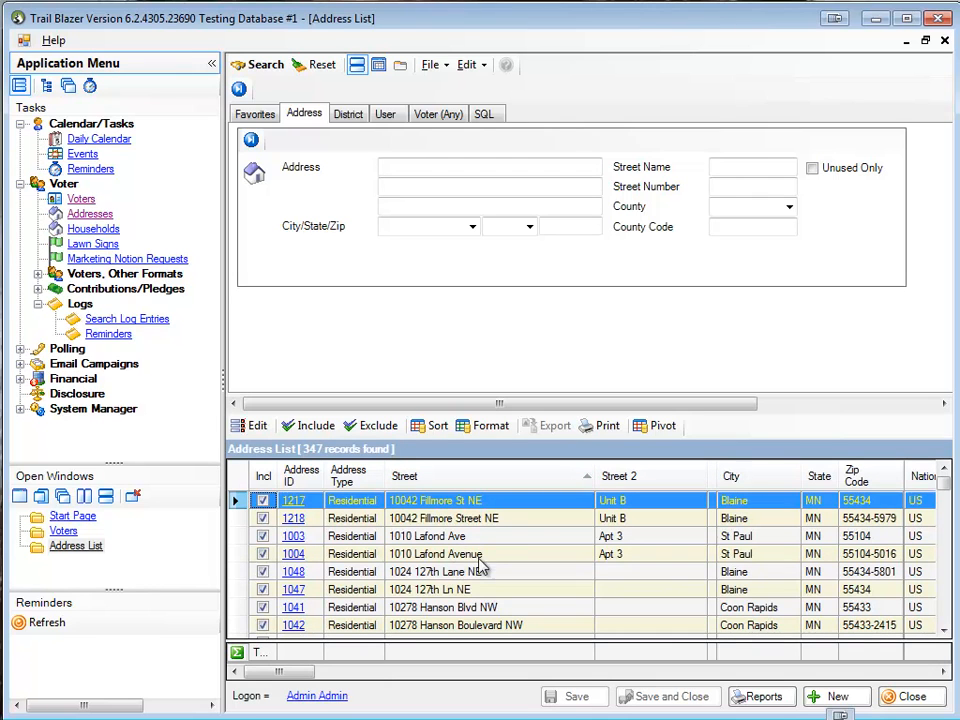
mouse_move(476, 608)
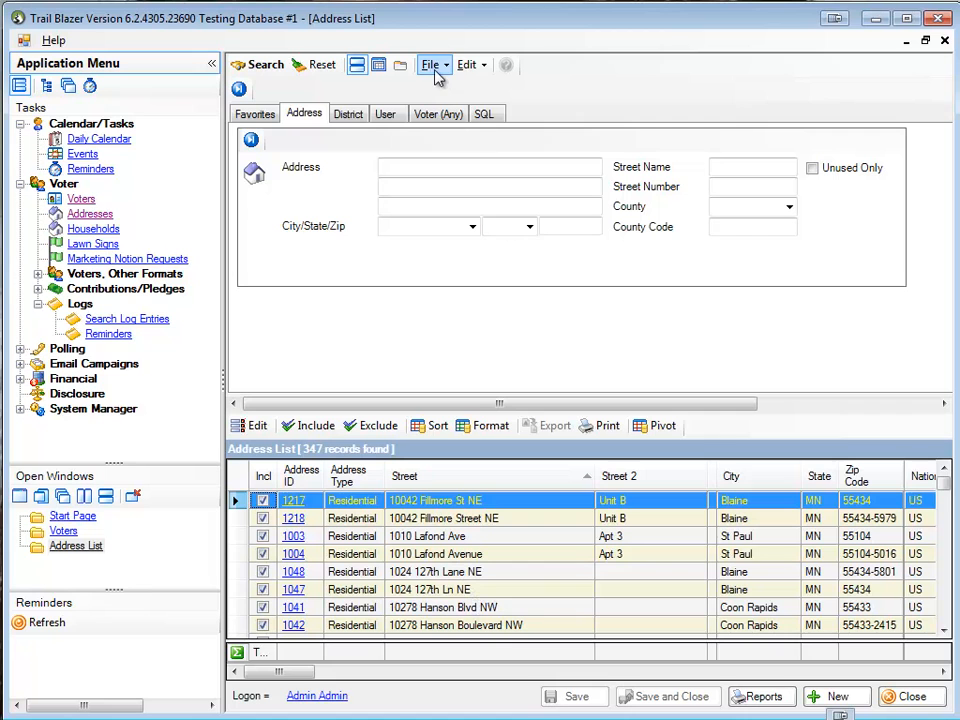
Run Conform Addresses on all listed street addresses, updating 174 addresses with no merges
left_click(428, 64)
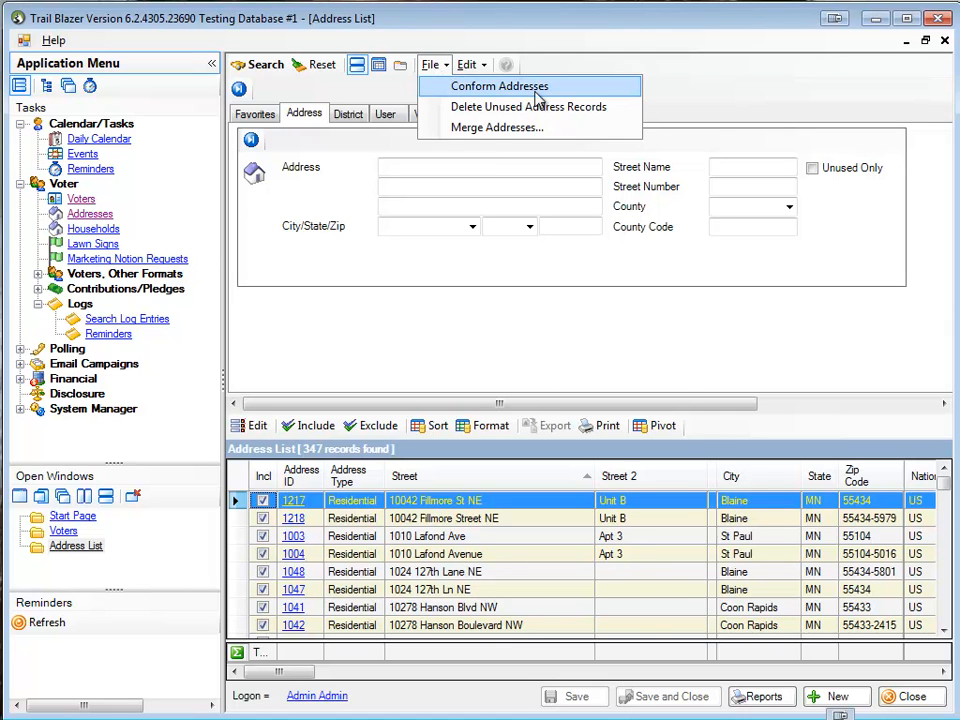
left_click(516, 86)
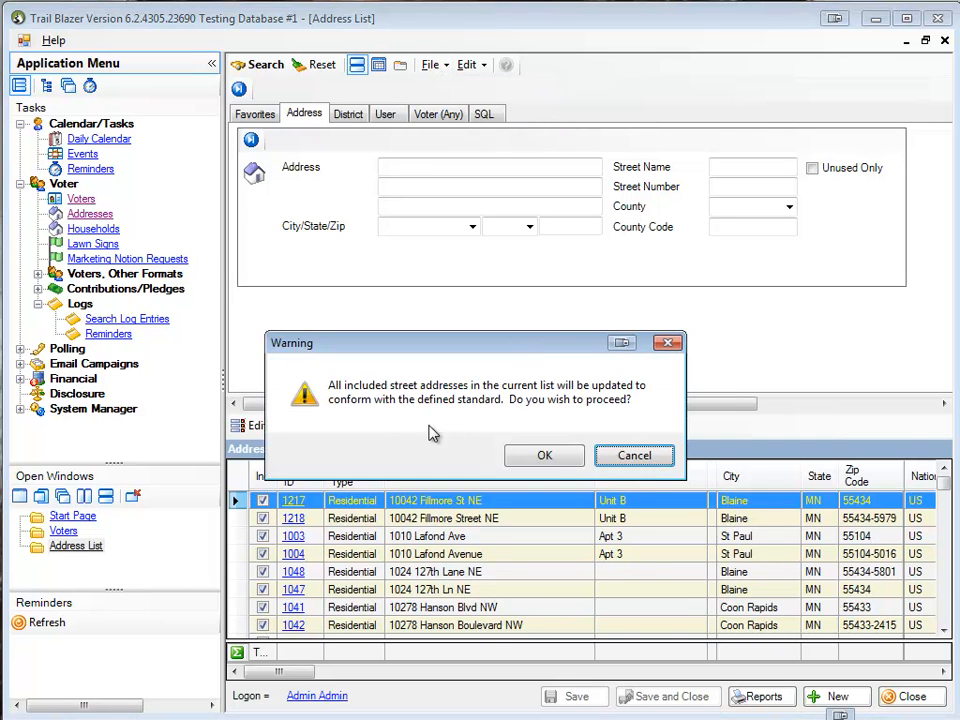
mouse_move(520, 432)
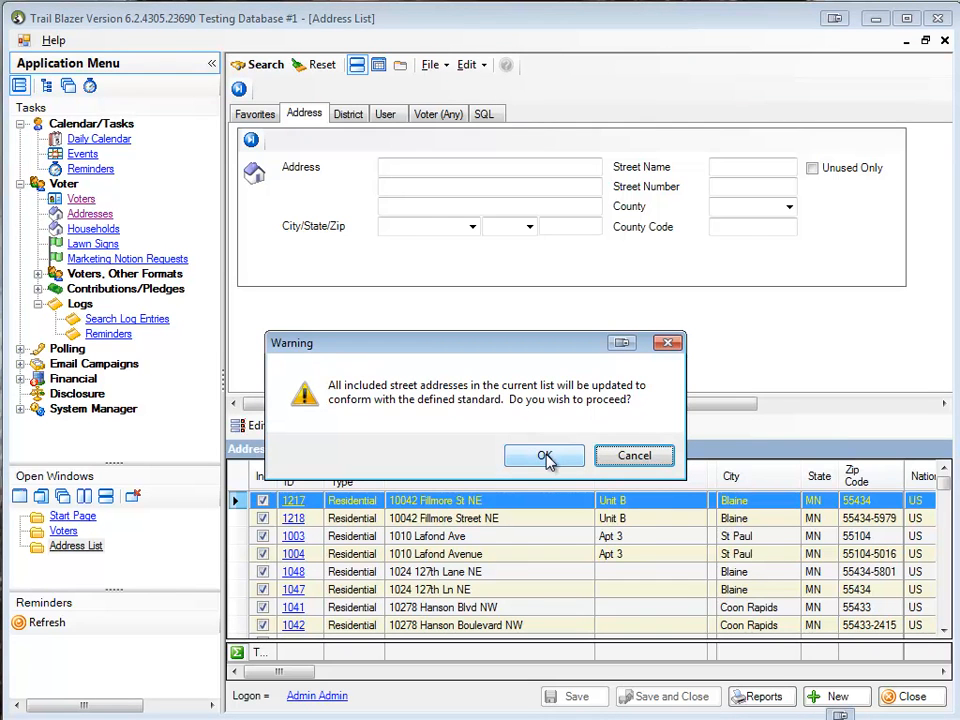
left_click(544, 456)
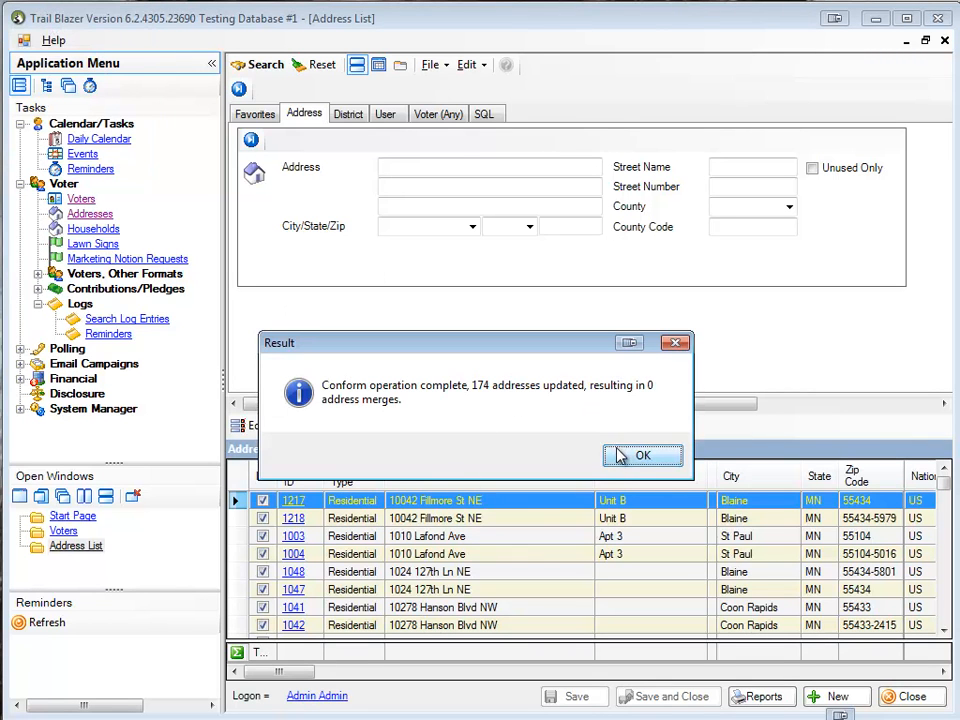
left_click(654, 456)
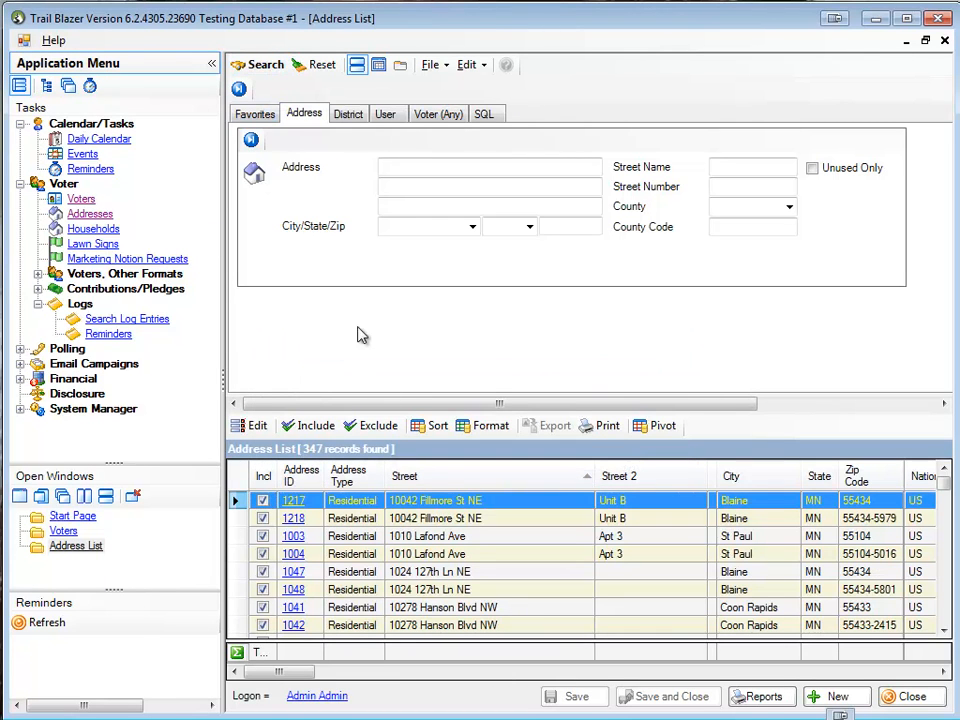
mouse_move(456, 516)
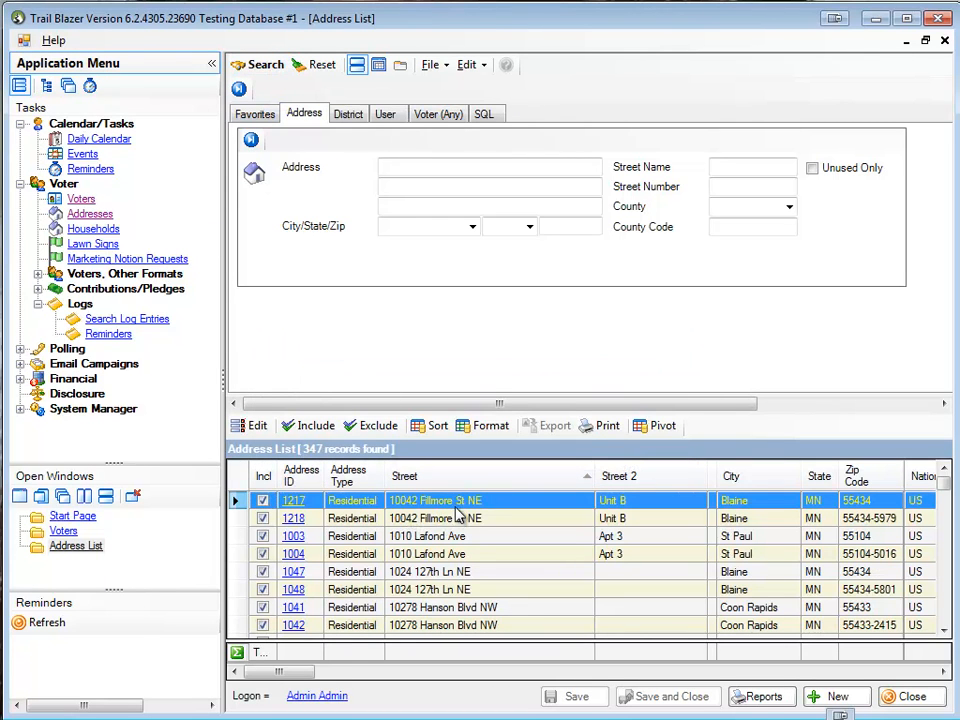
mouse_move(432, 552)
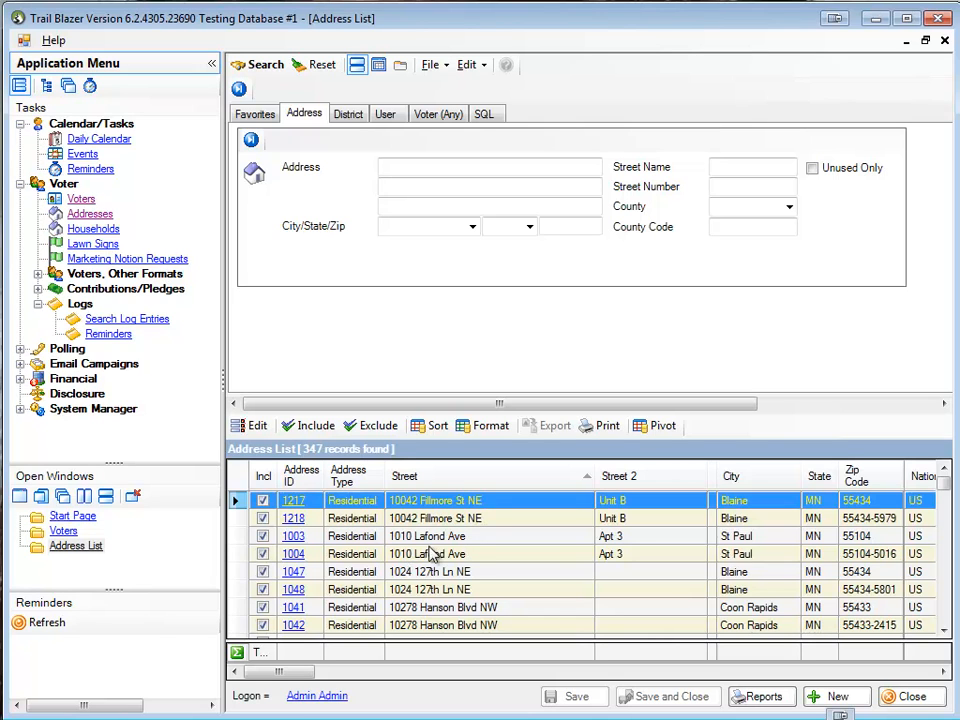
mouse_move(680, 560)
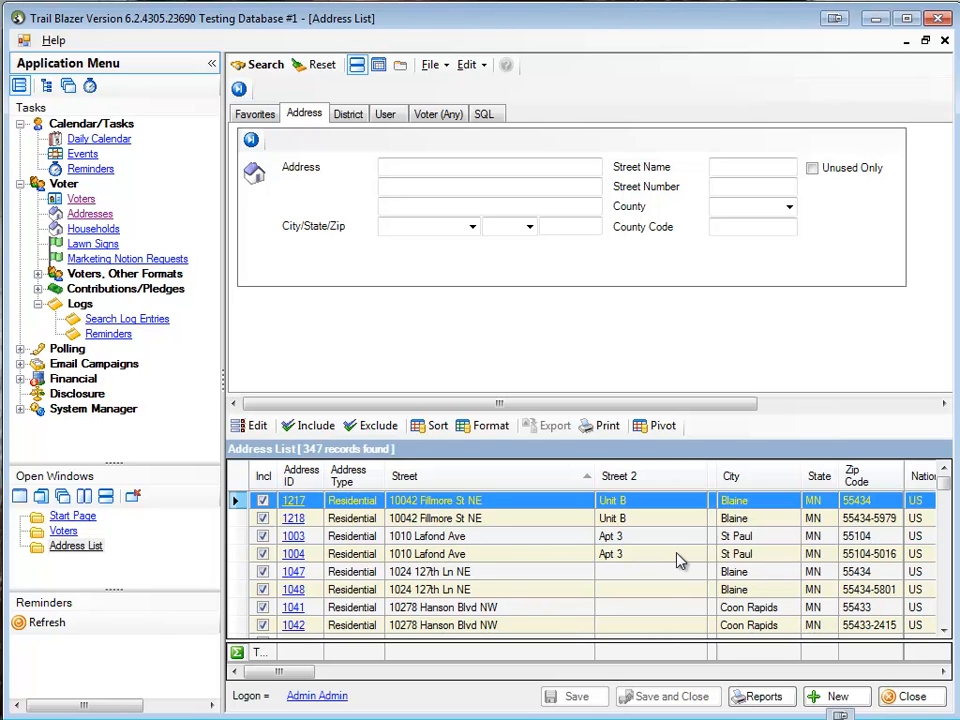
mouse_move(876, 552)
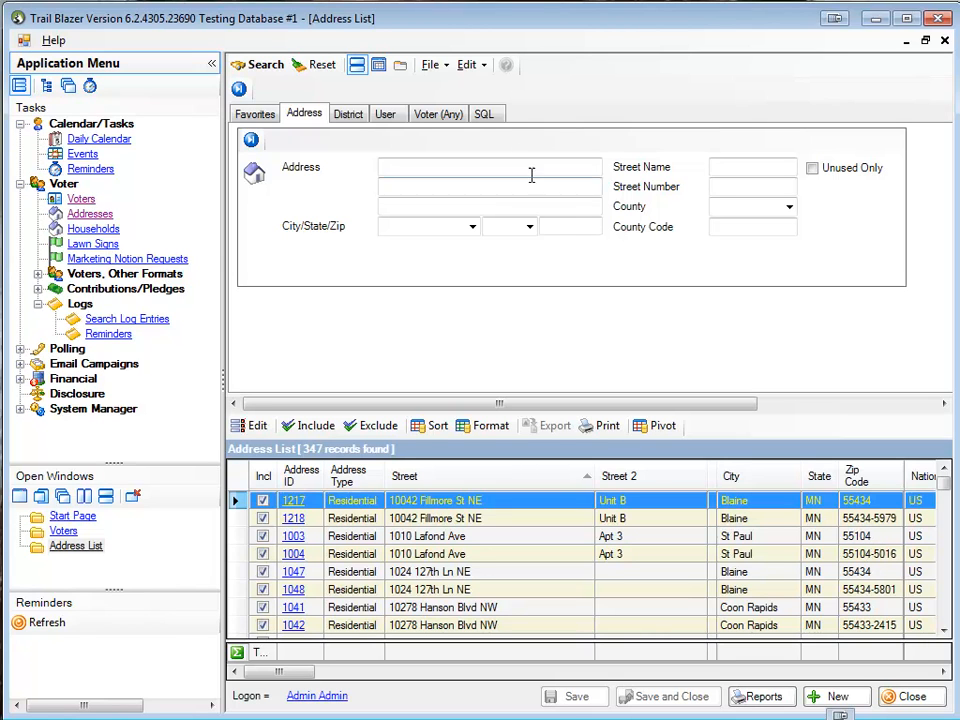
mouse_move(428, 64)
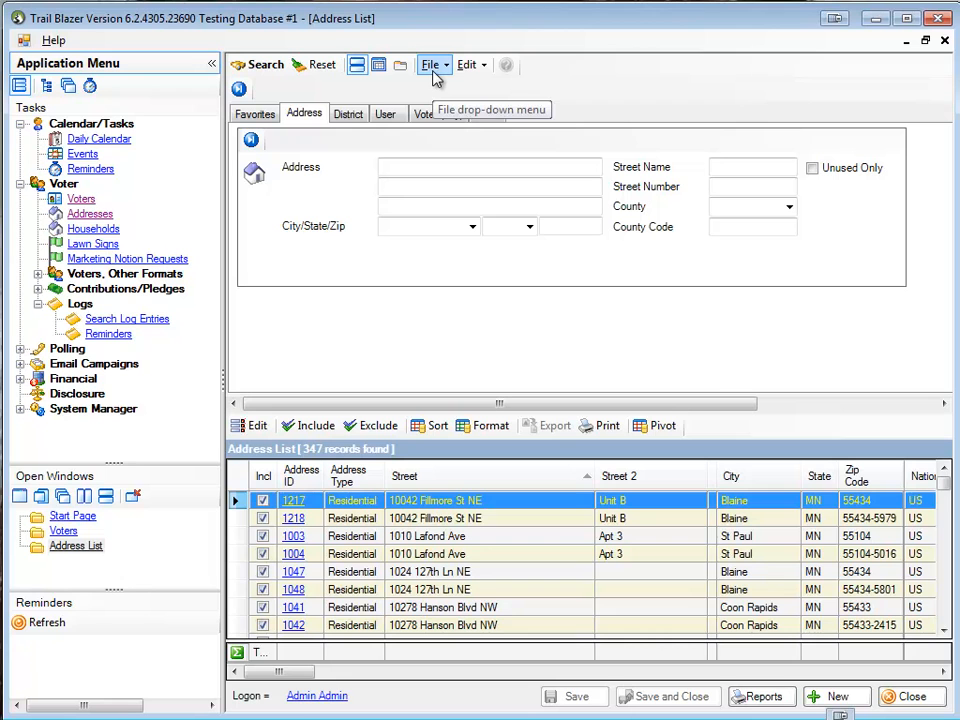
Run Merge Addresses on full versus 5-digit zip, merging 163 and leaving 184 addresses
left_click(430, 64)
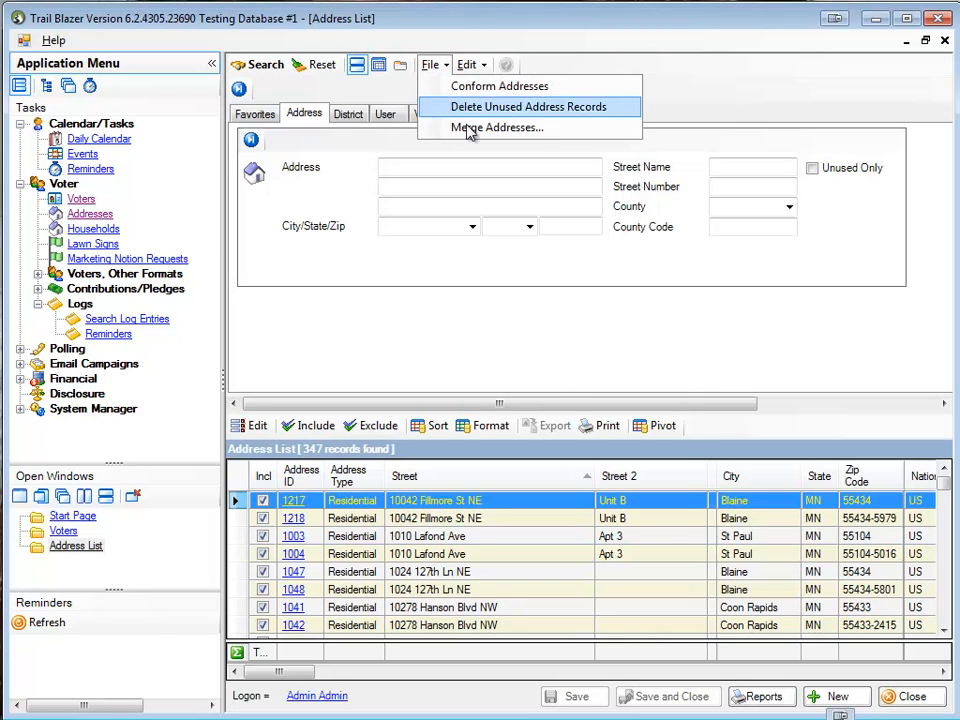
left_click(496, 128)
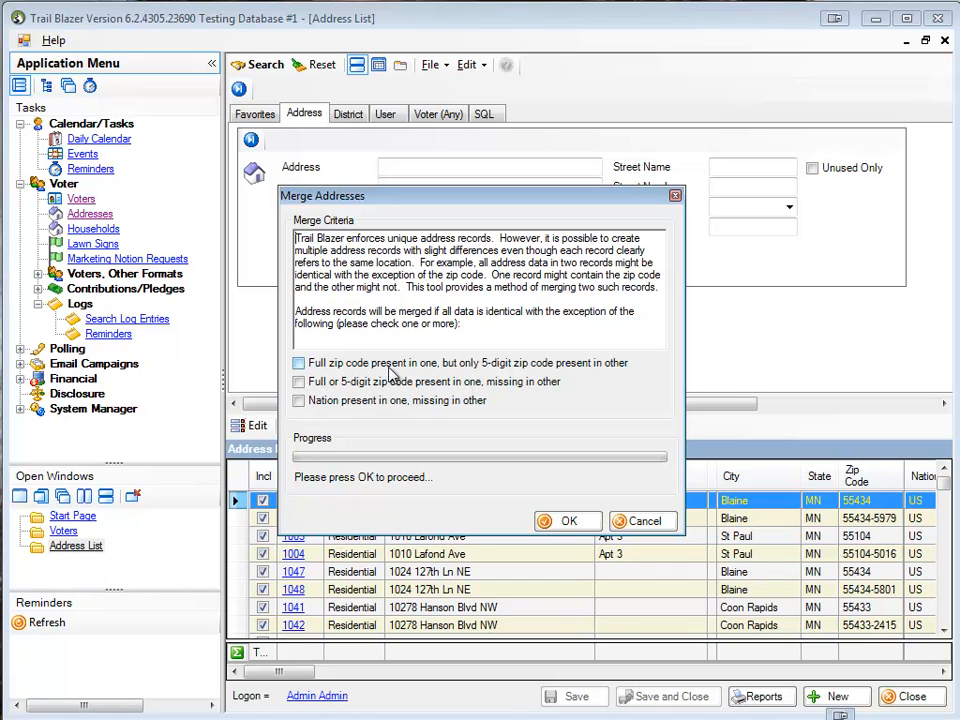
left_click(298, 364)
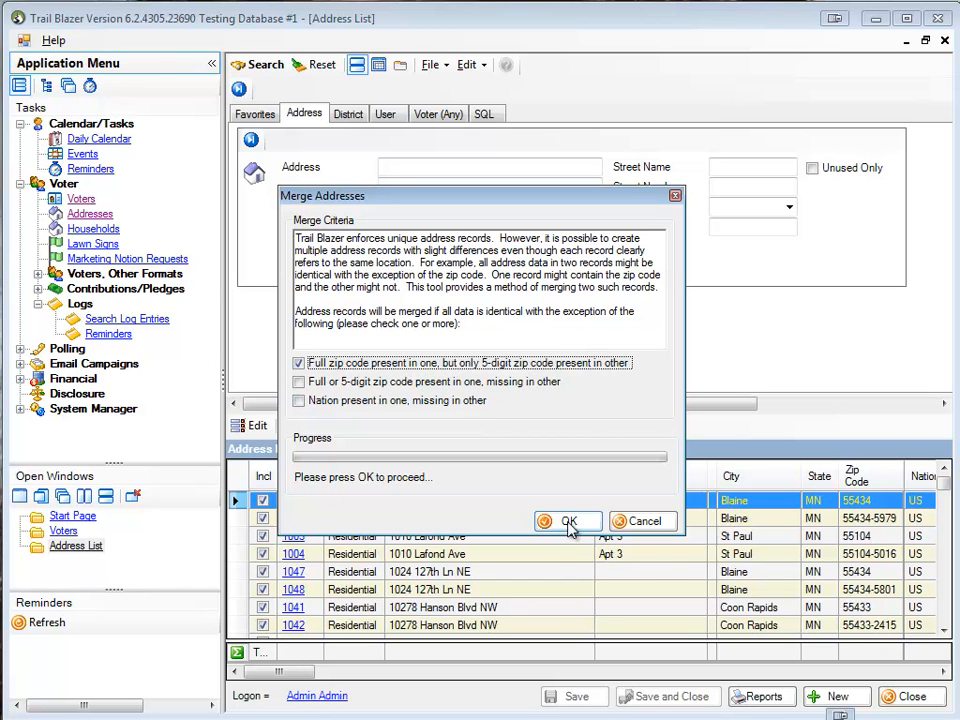
left_click(568, 520)
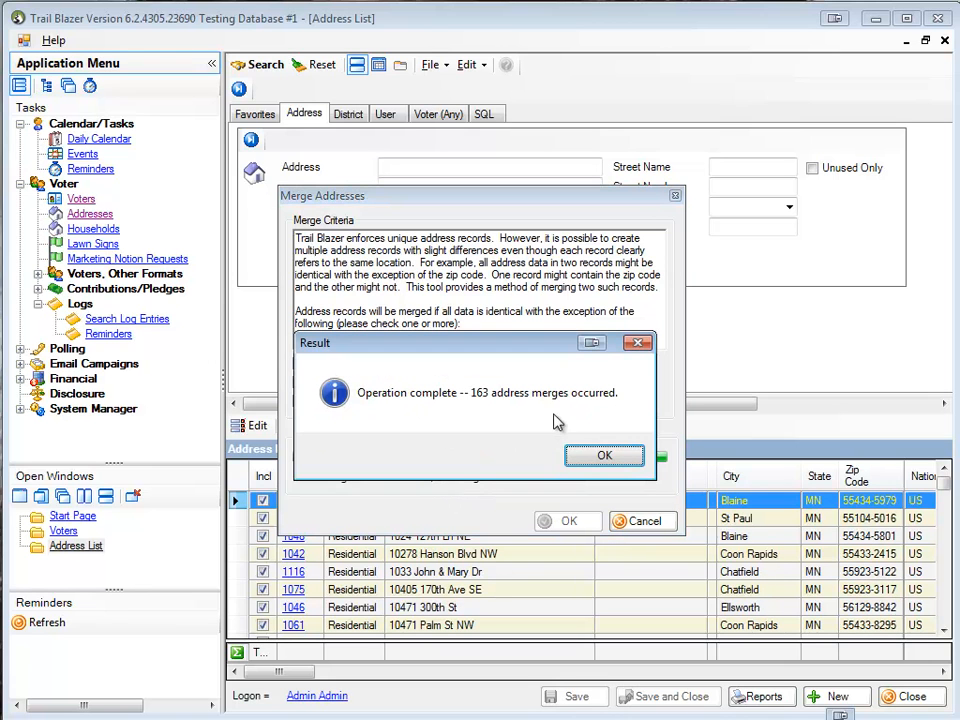
left_click(604, 456)
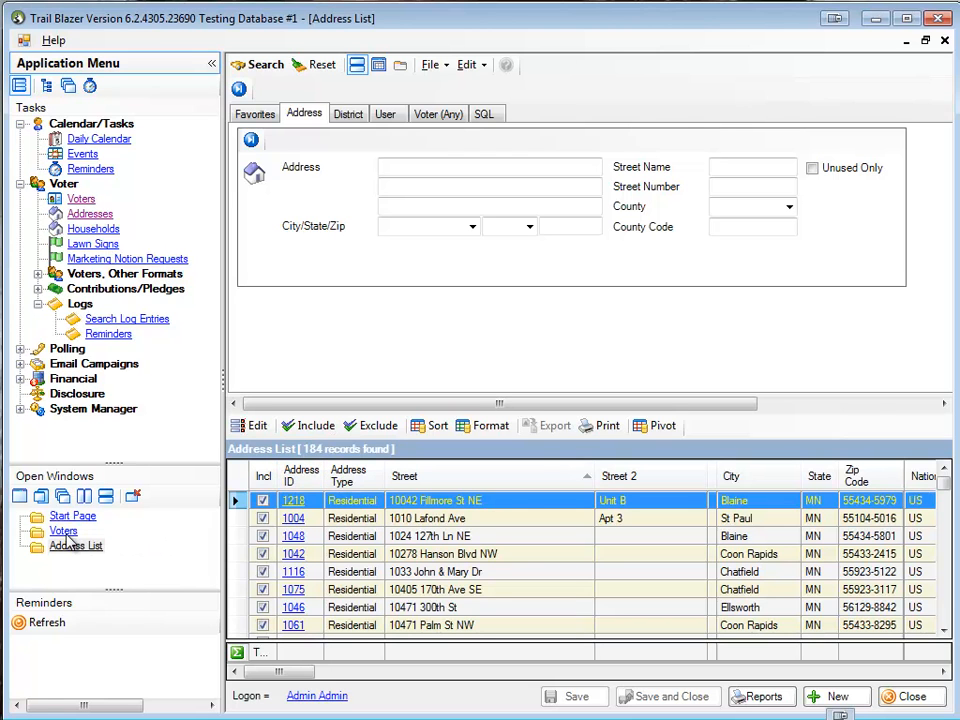
Open the Voters list showing all 346 voter records
left_click(64, 530)
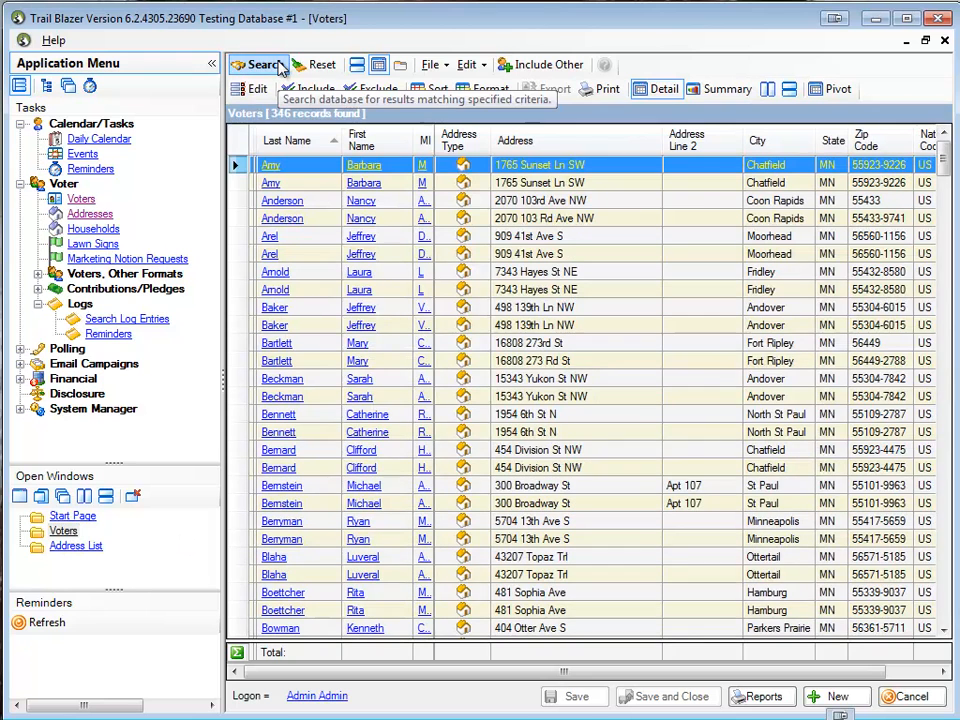
mouse_move(870, 182)
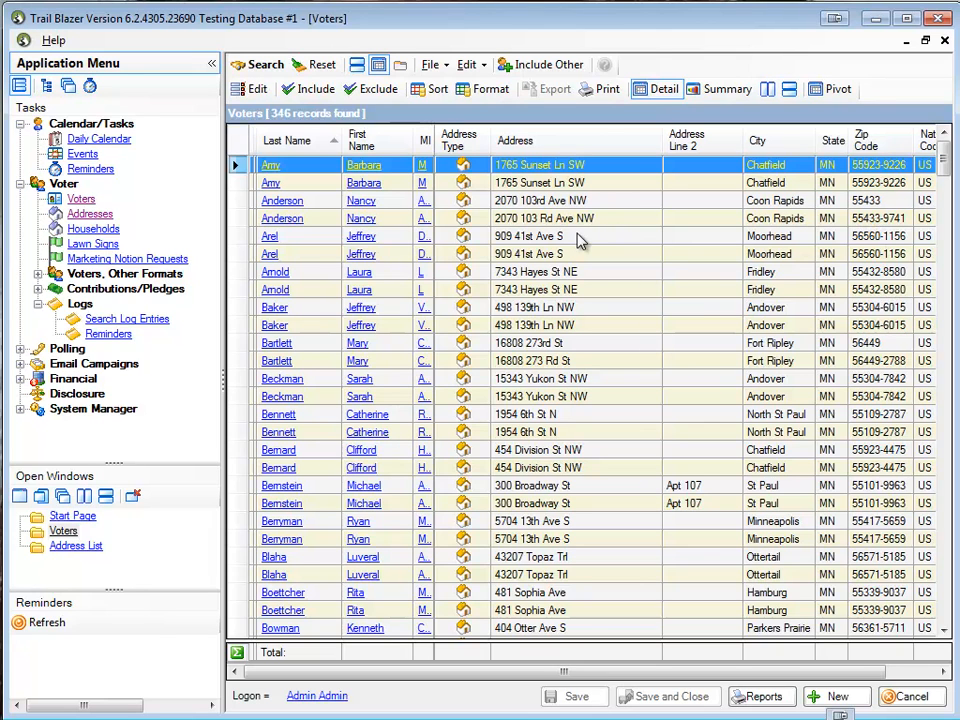
mouse_move(568, 218)
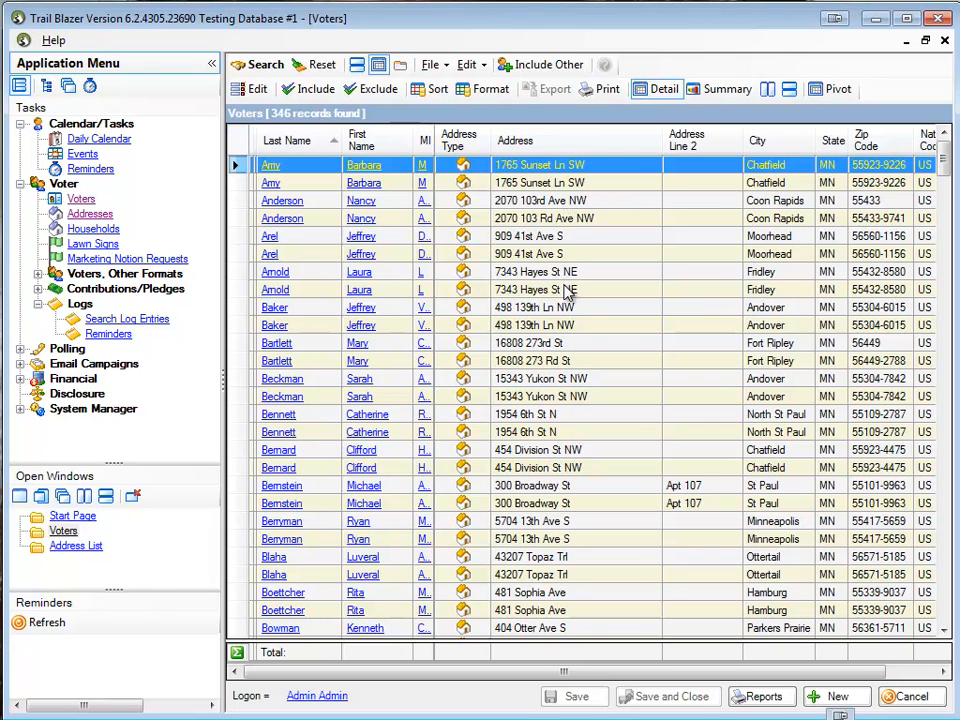
mouse_move(576, 300)
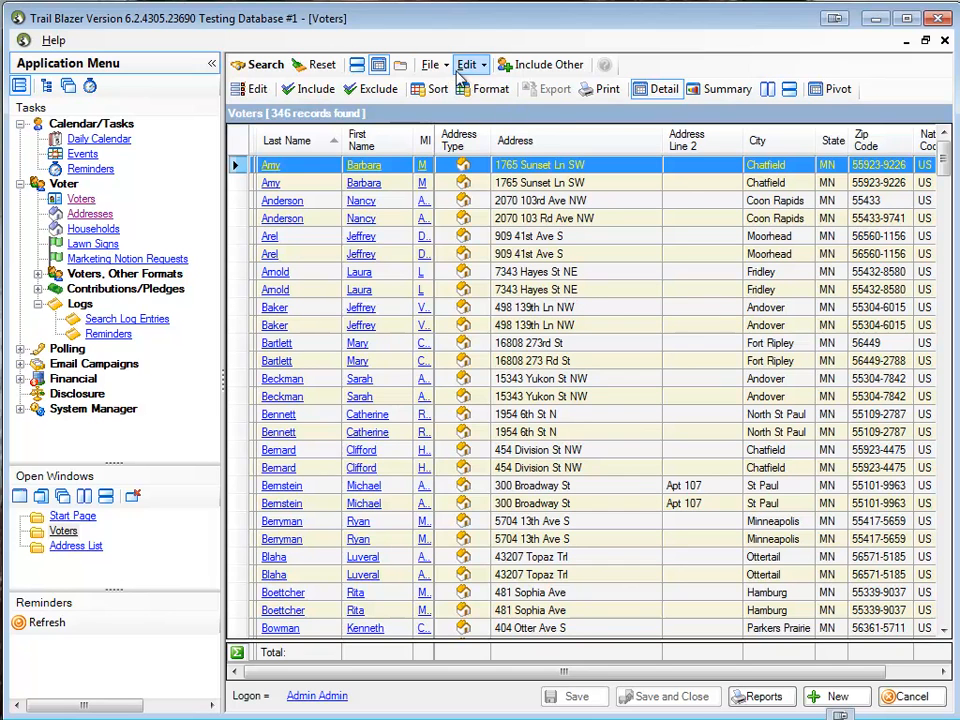
Merge voters where name and home address match (163 merged), then refresh to 183 records
left_click(428, 64)
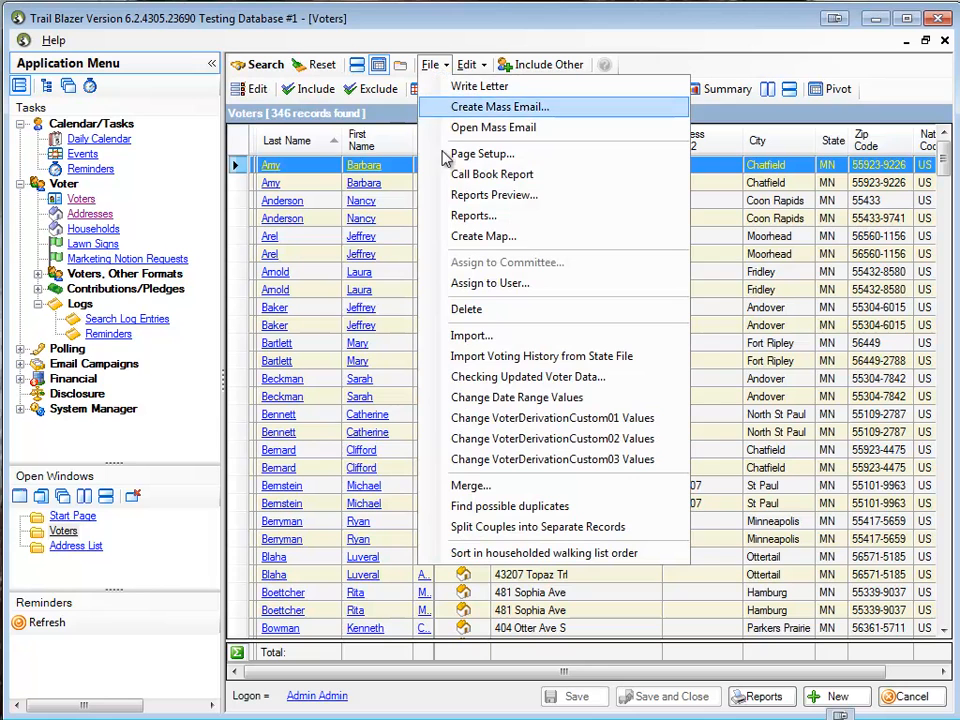
mouse_move(472, 486)
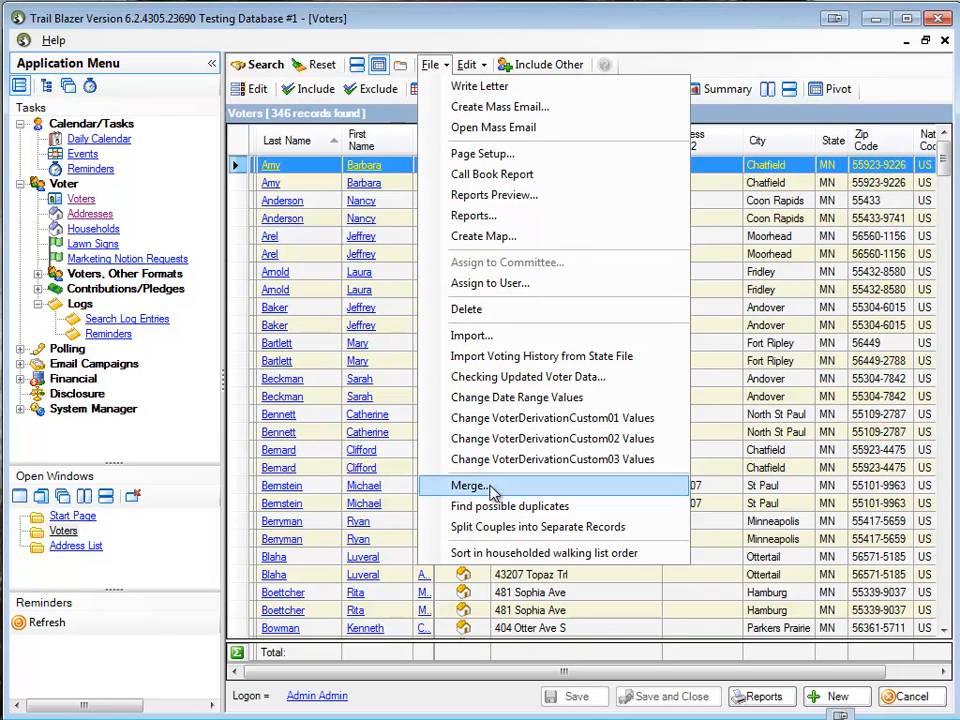
left_click(468, 486)
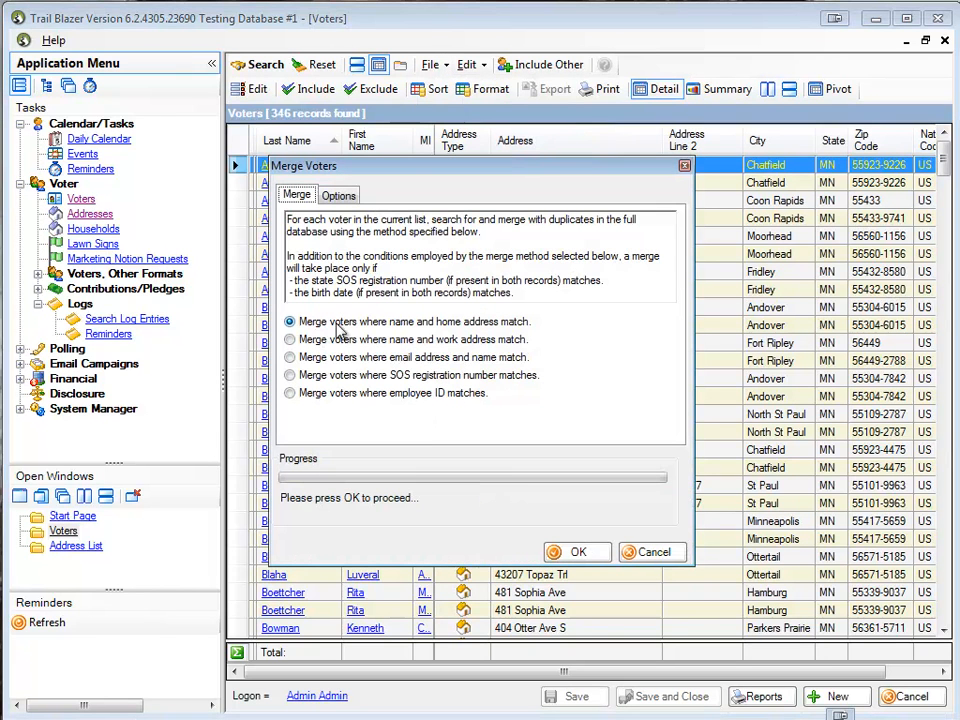
mouse_move(450, 336)
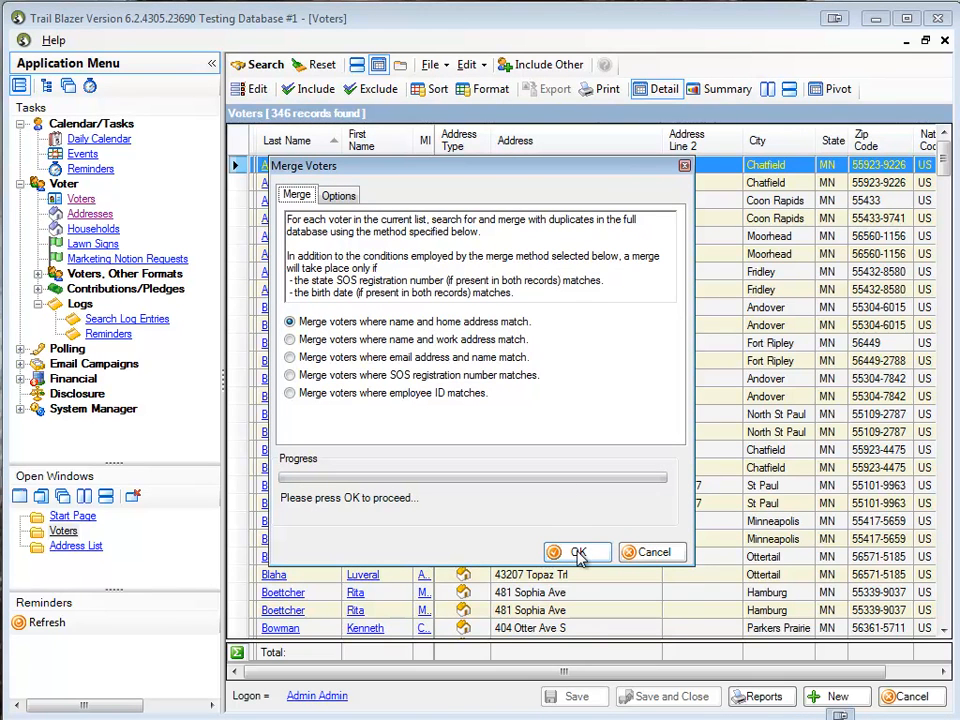
left_click(576, 552)
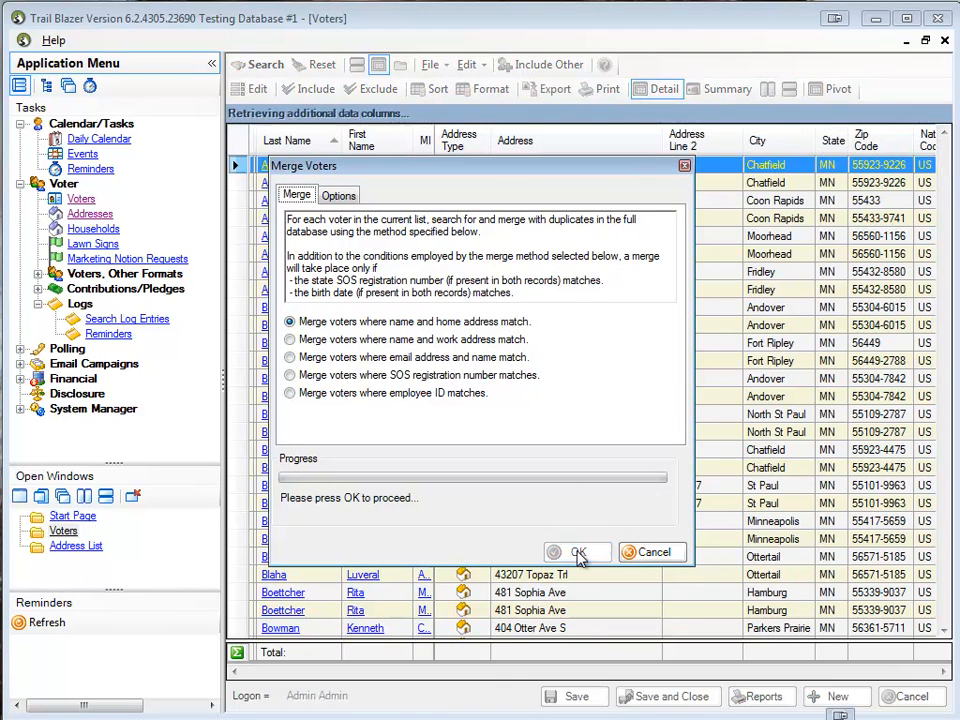
left_click(580, 552)
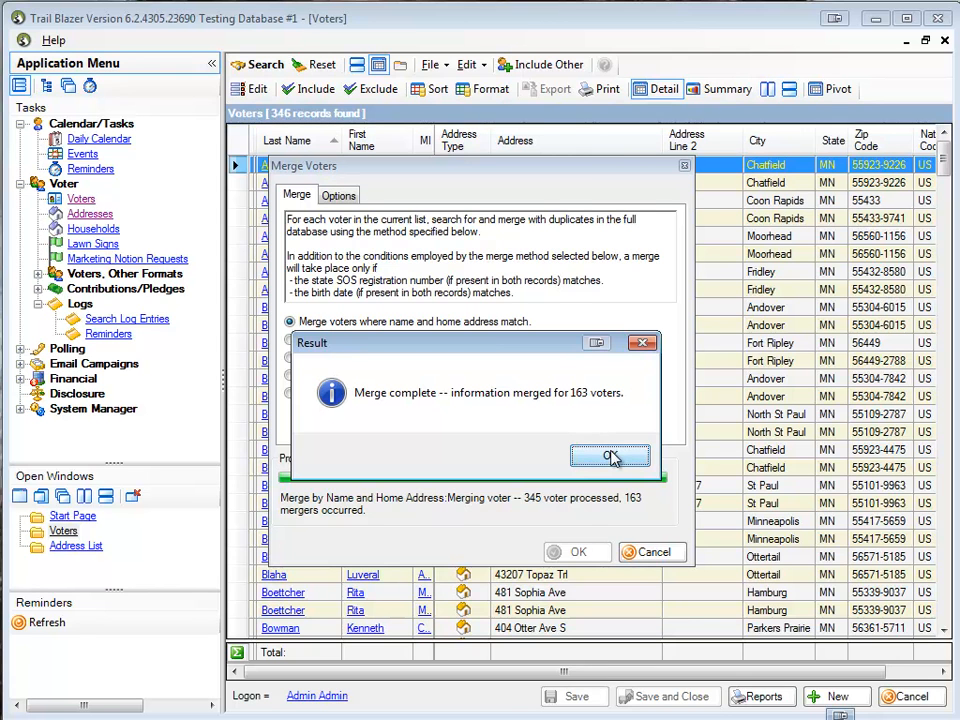
left_click(610, 456)
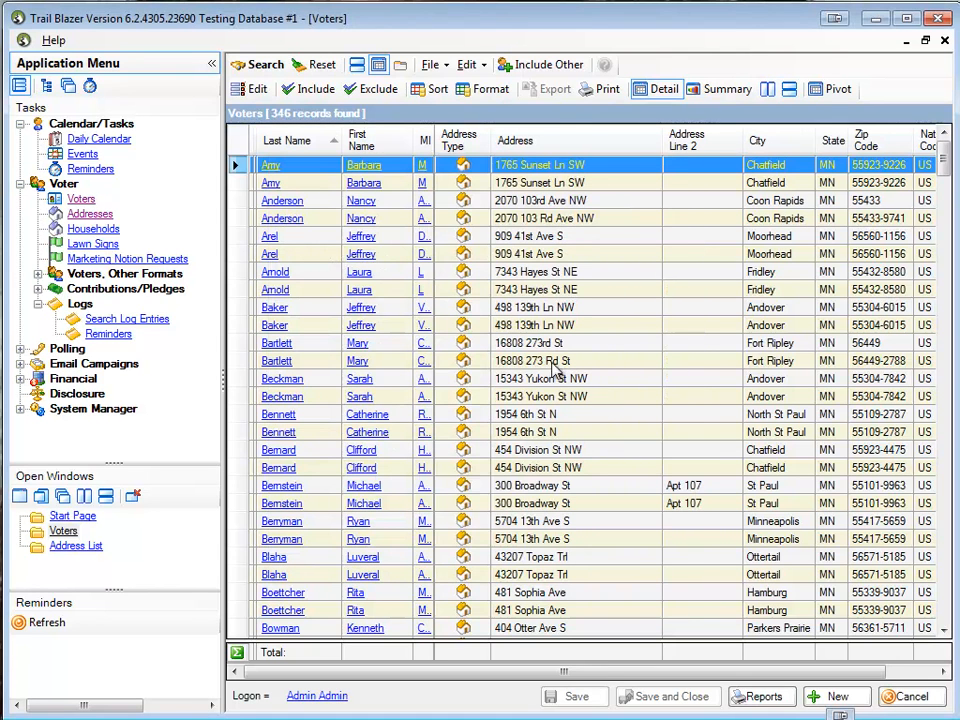
left_click(266, 64)
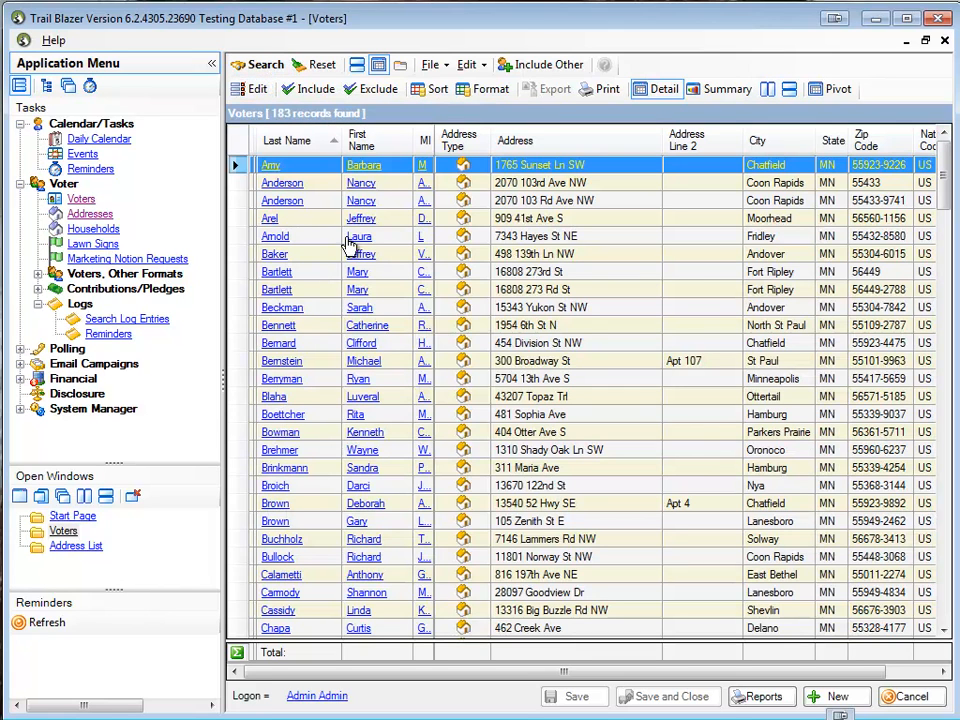
mouse_move(312, 428)
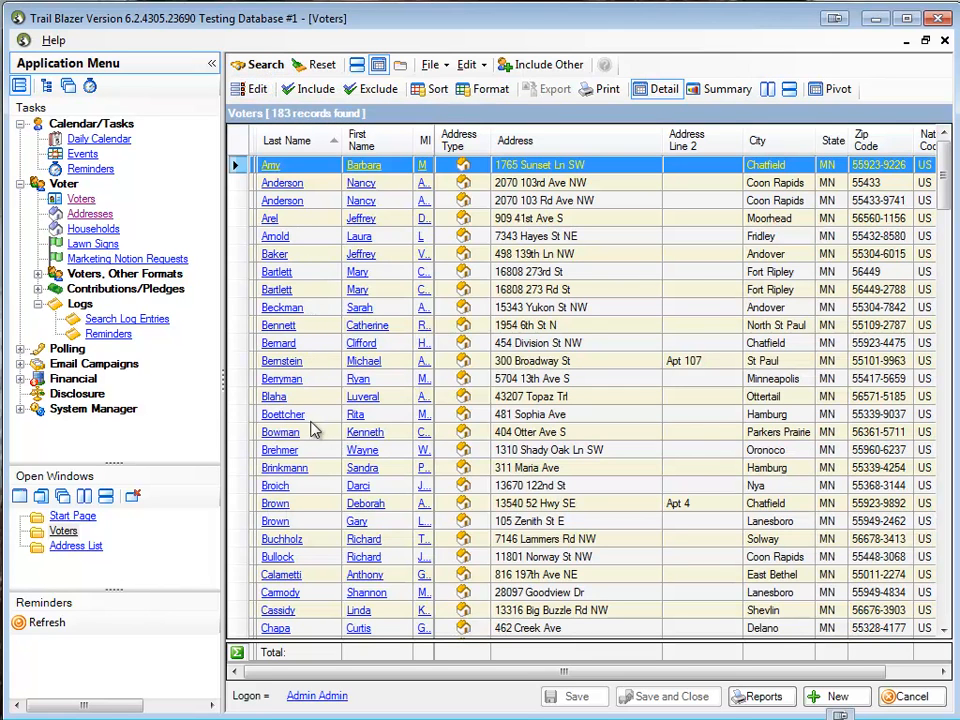
mouse_move(364, 200)
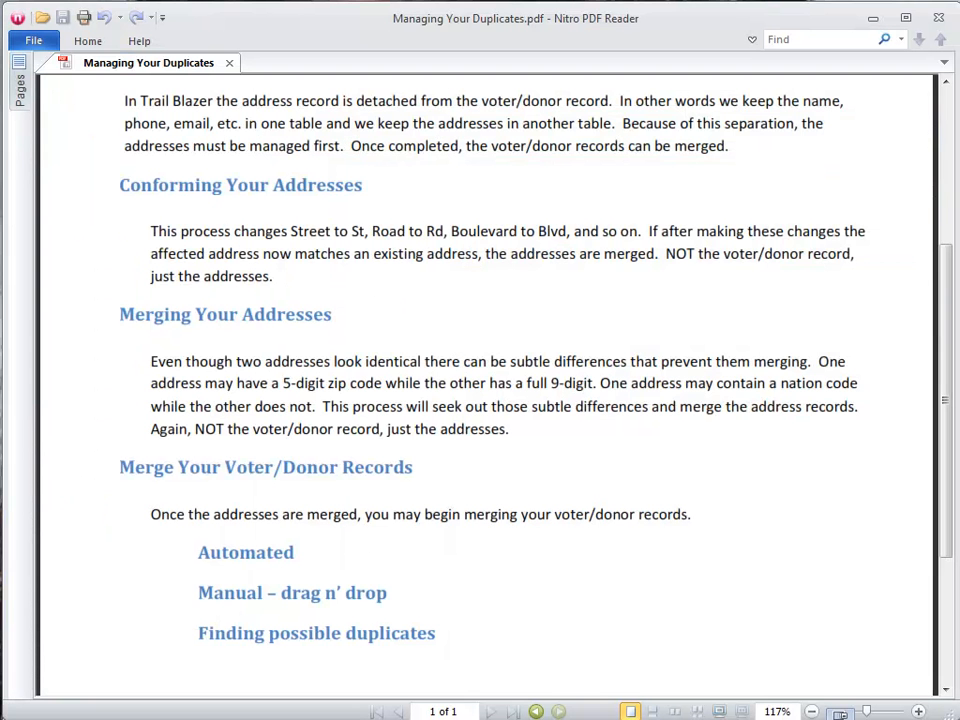
mouse_move(200, 558)
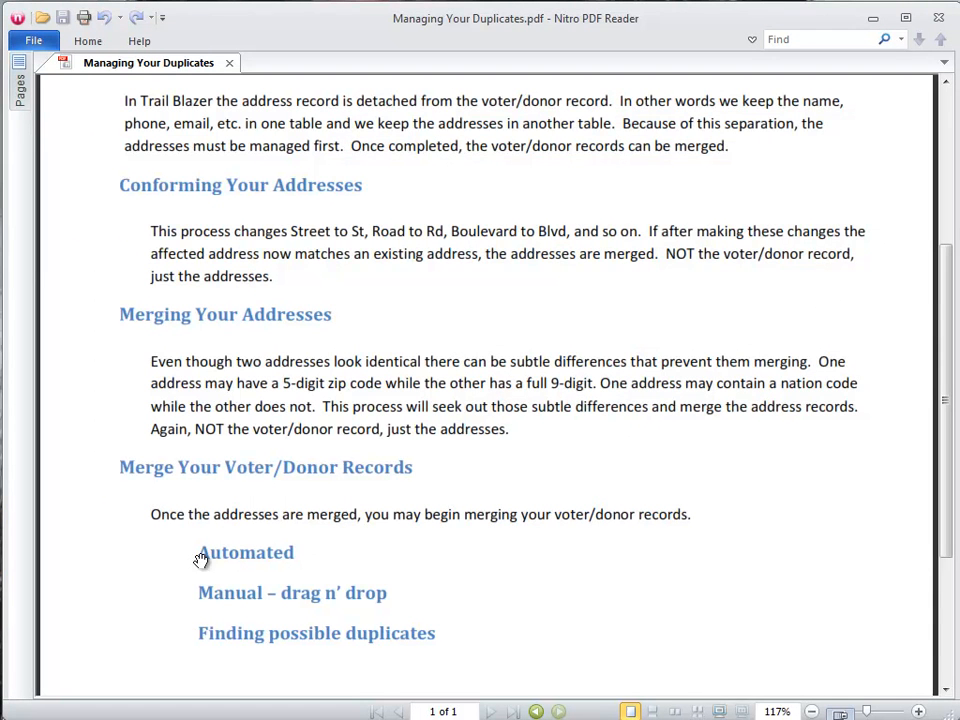
mouse_move(230, 600)
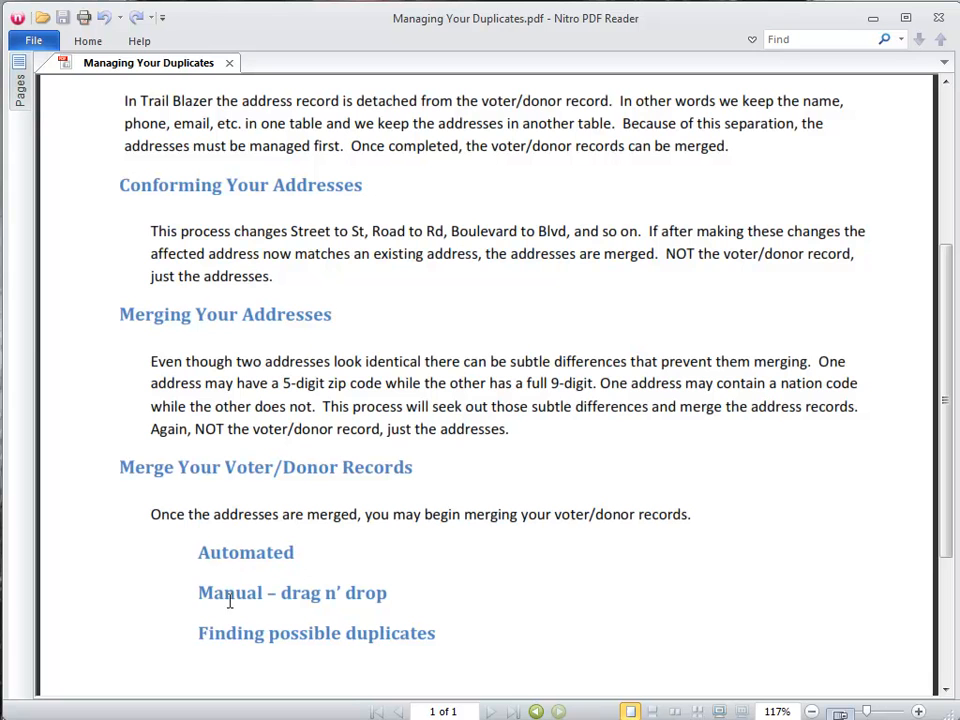
Highlight the guide's three voter merge method headings in Nitro PDF Reader
left_click_drag(198, 592, 388, 592)
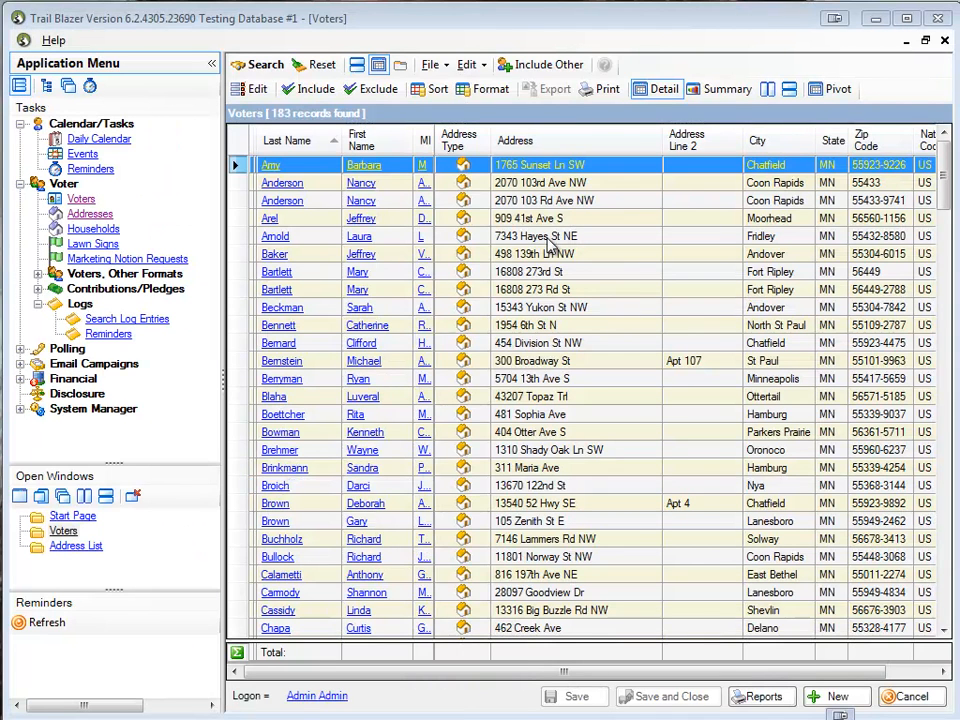
mouse_move(546, 206)
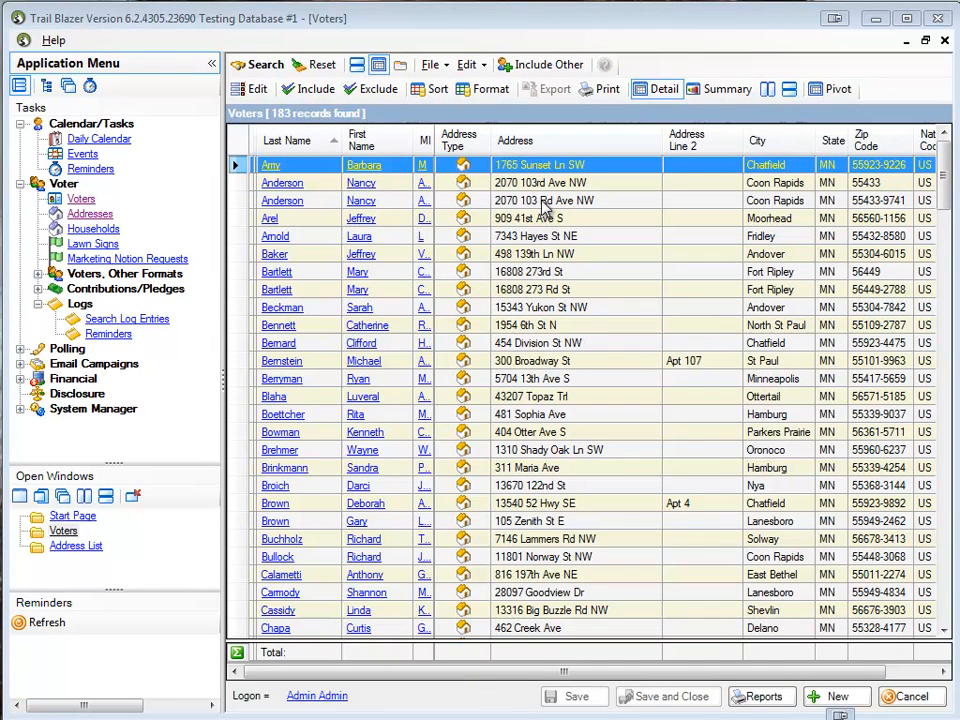
mouse_move(584, 204)
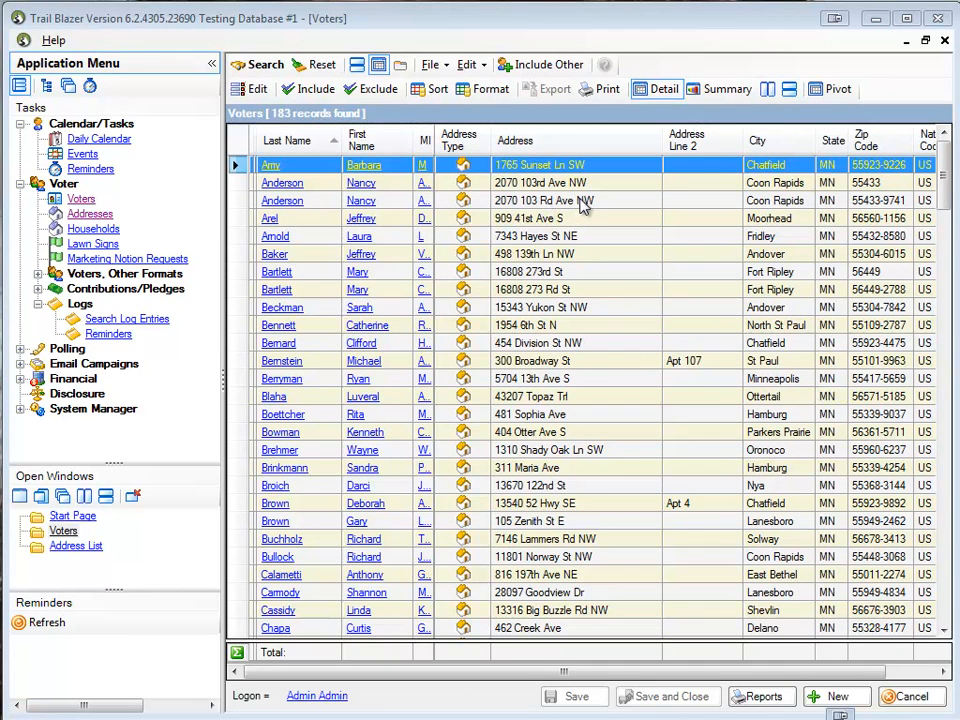
mouse_move(612, 188)
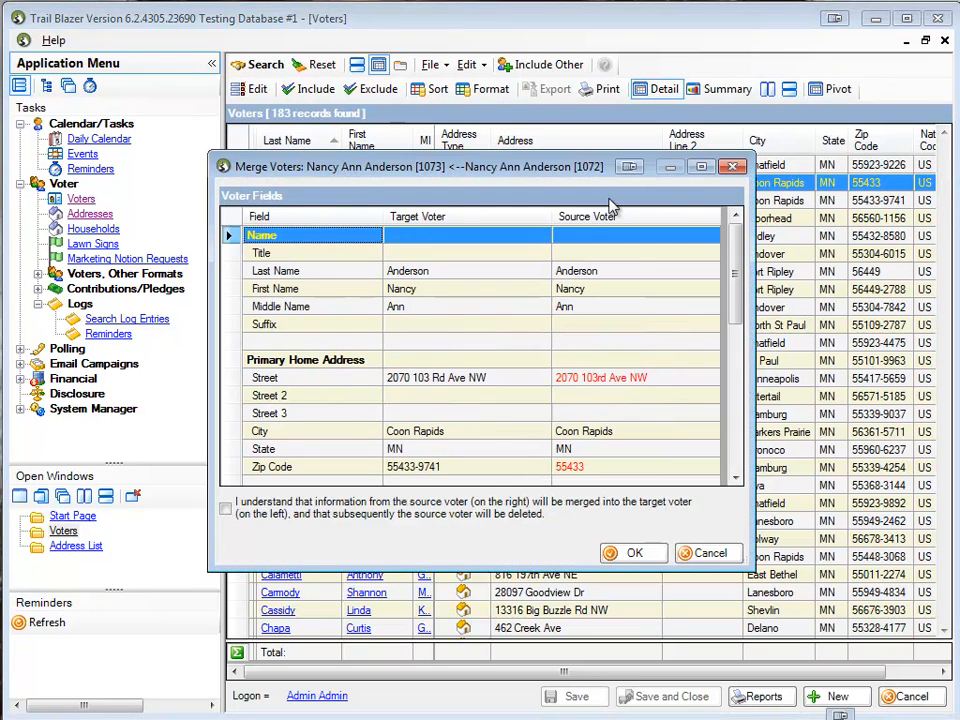
mouse_move(616, 390)
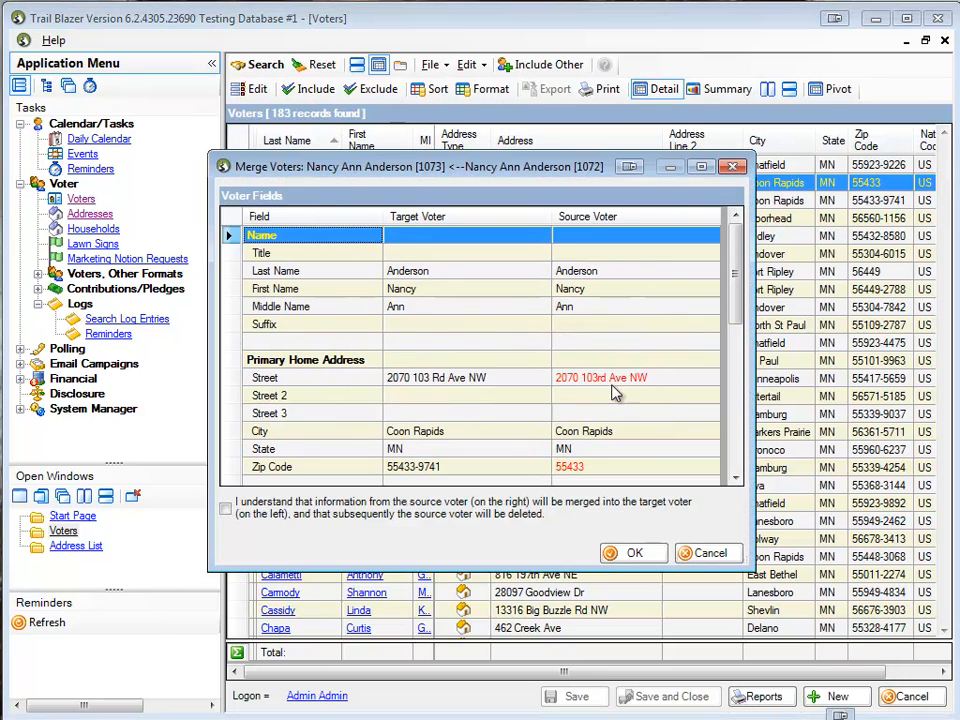
mouse_move(494, 294)
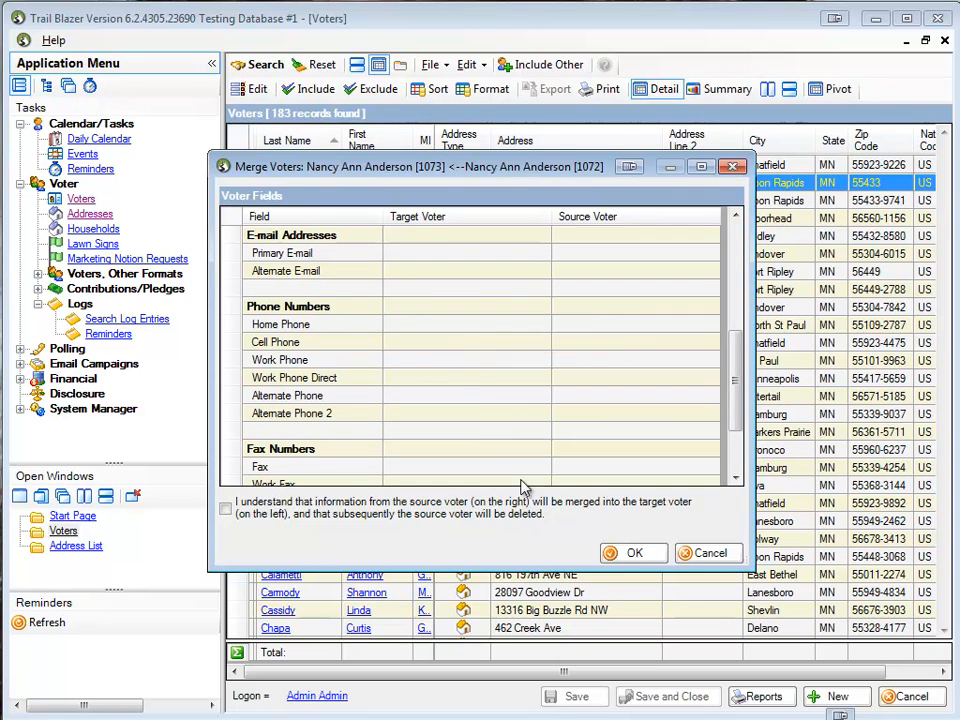
left_click(224, 508)
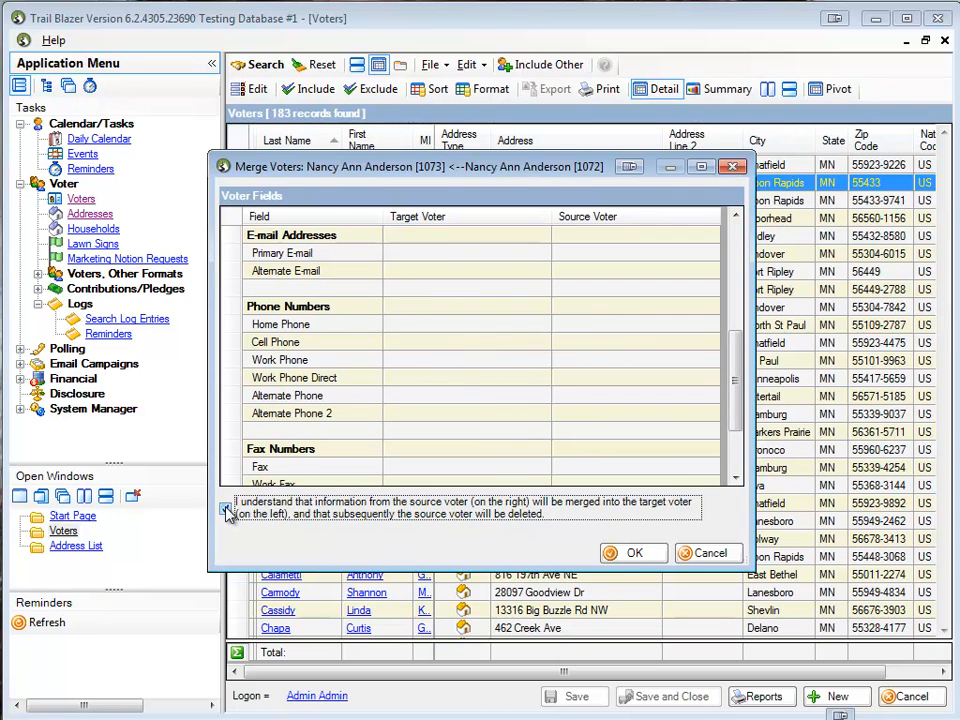
left_click(224, 508)
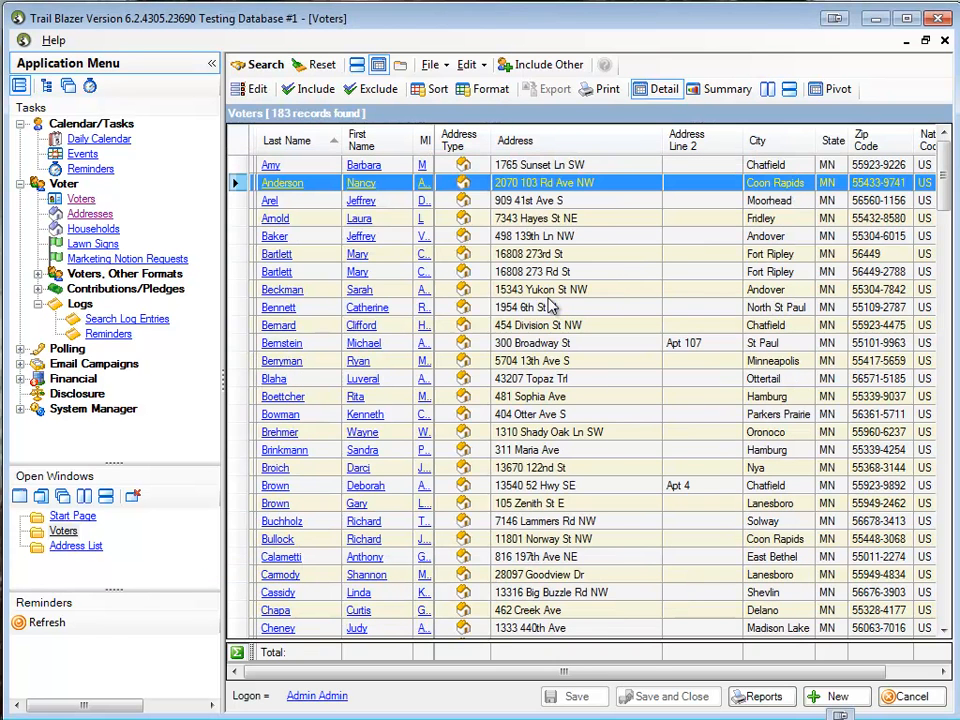
mouse_move(368, 200)
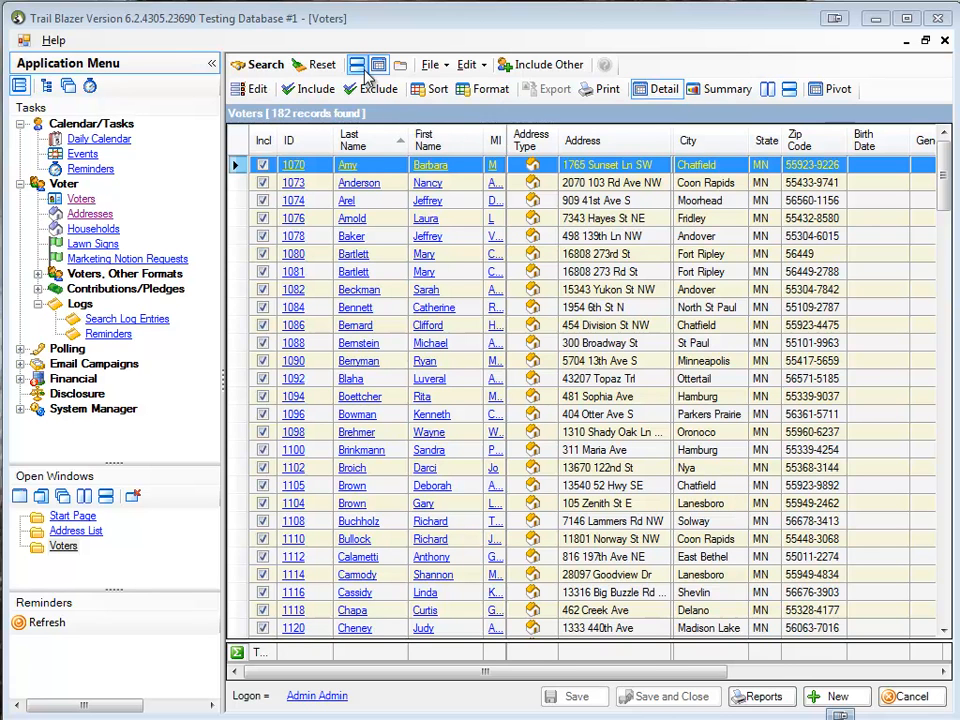
Show the voter search criteria fields above the 182-record Voters list
left_click(356, 64)
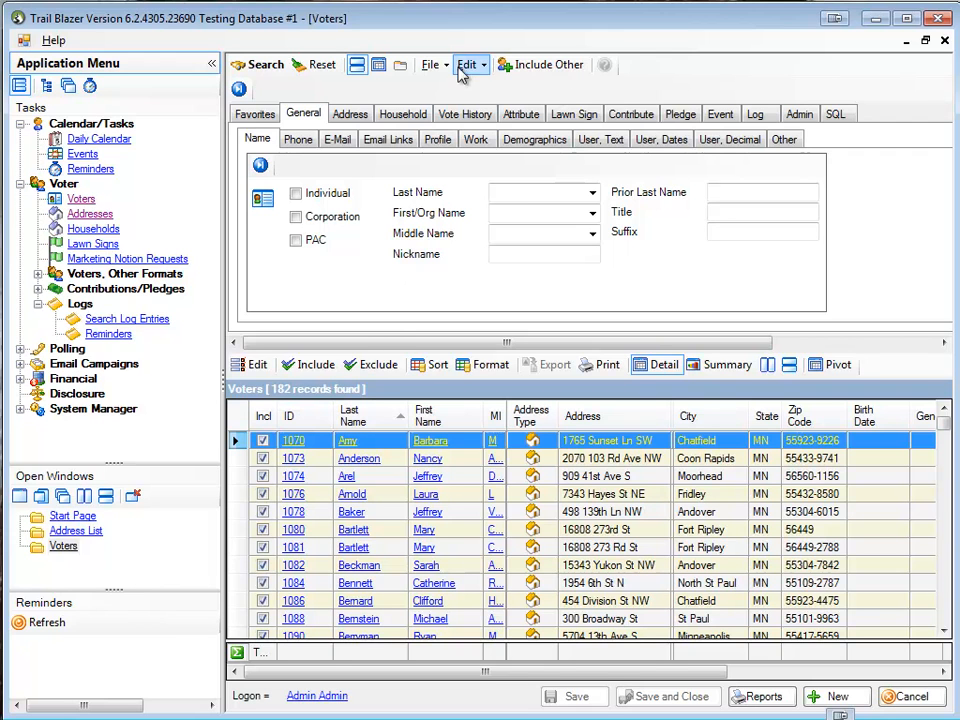
Start Find Possible Duplicates with middle names included, 8 last-name and 6 first-name characters
left_click(428, 64)
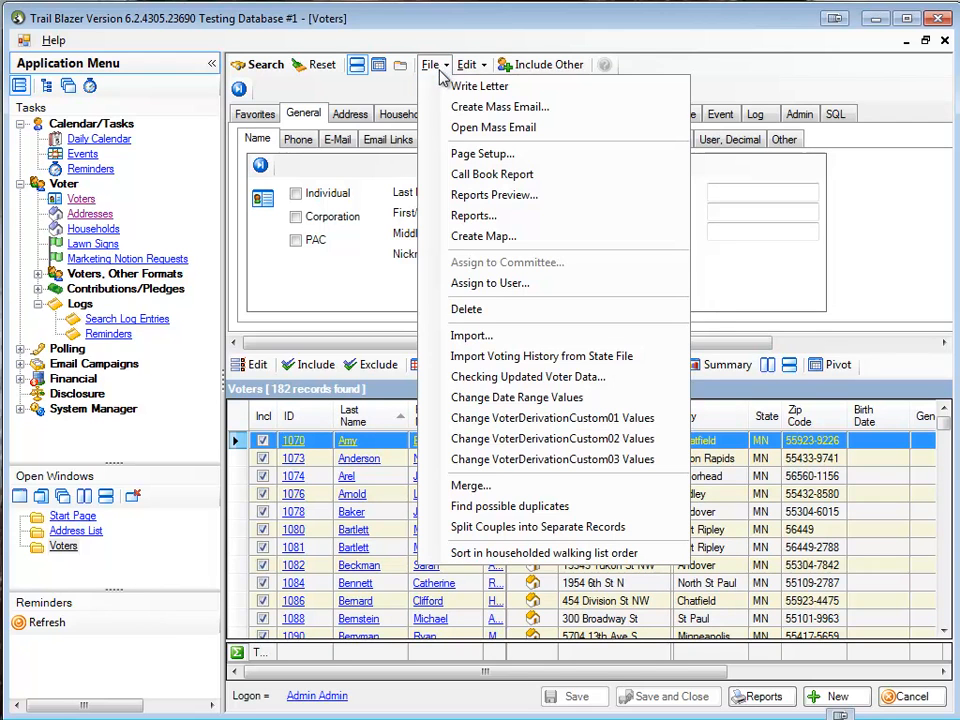
mouse_move(510, 506)
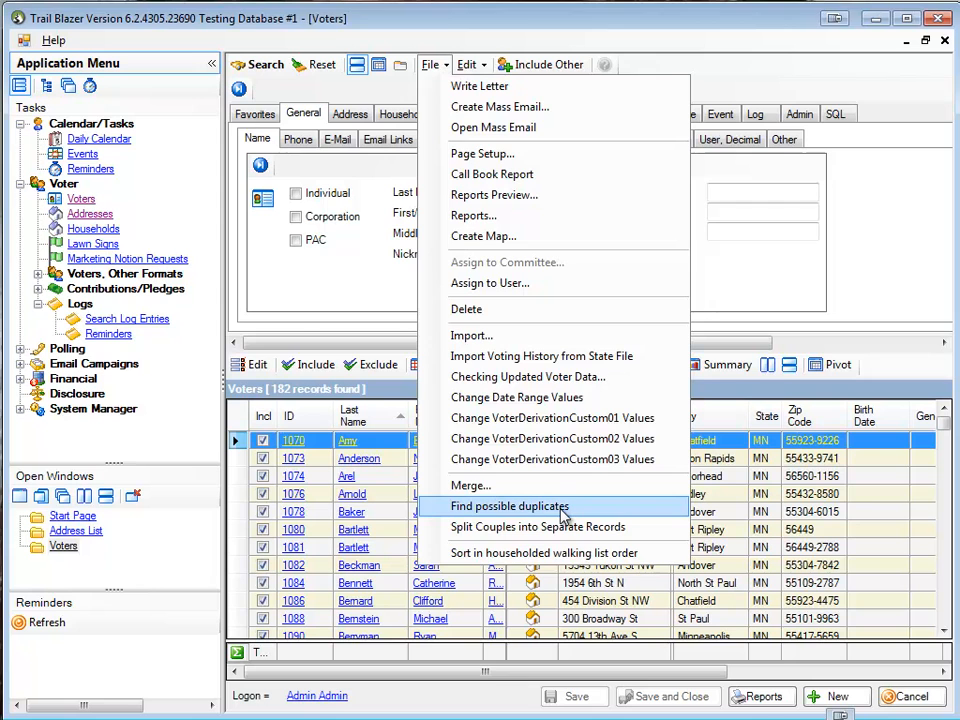
left_click(510, 506)
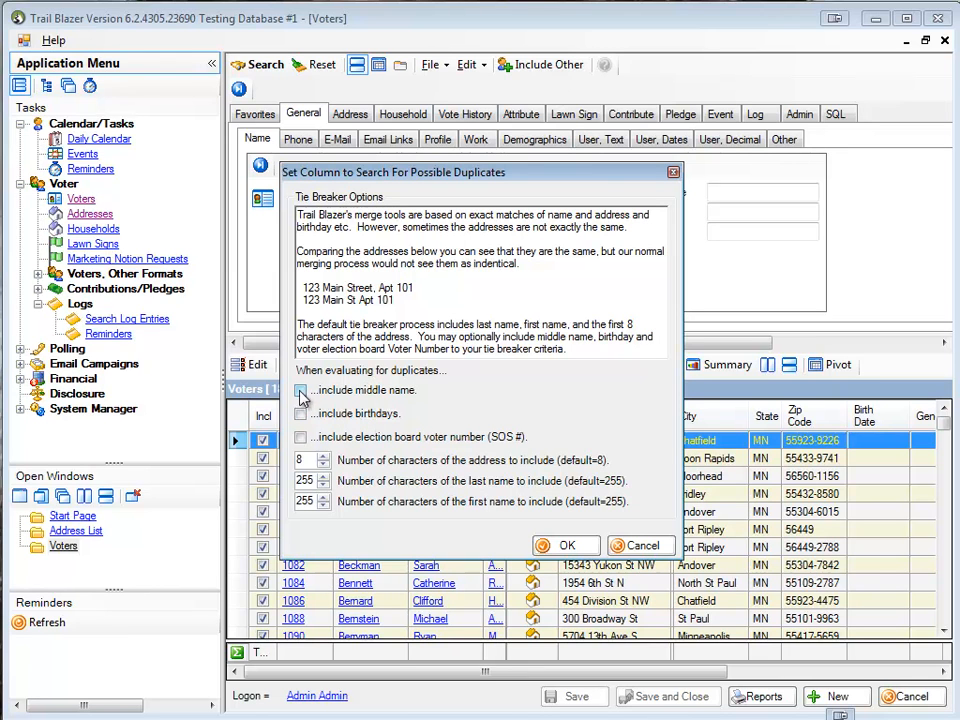
left_click(300, 390)
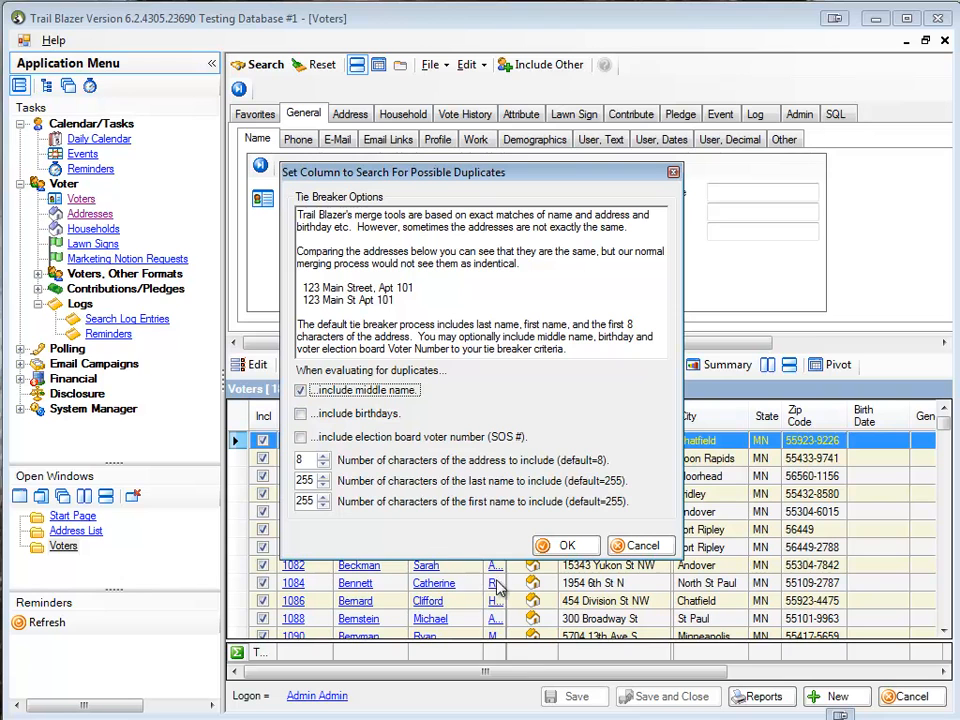
mouse_move(496, 618)
type("8")
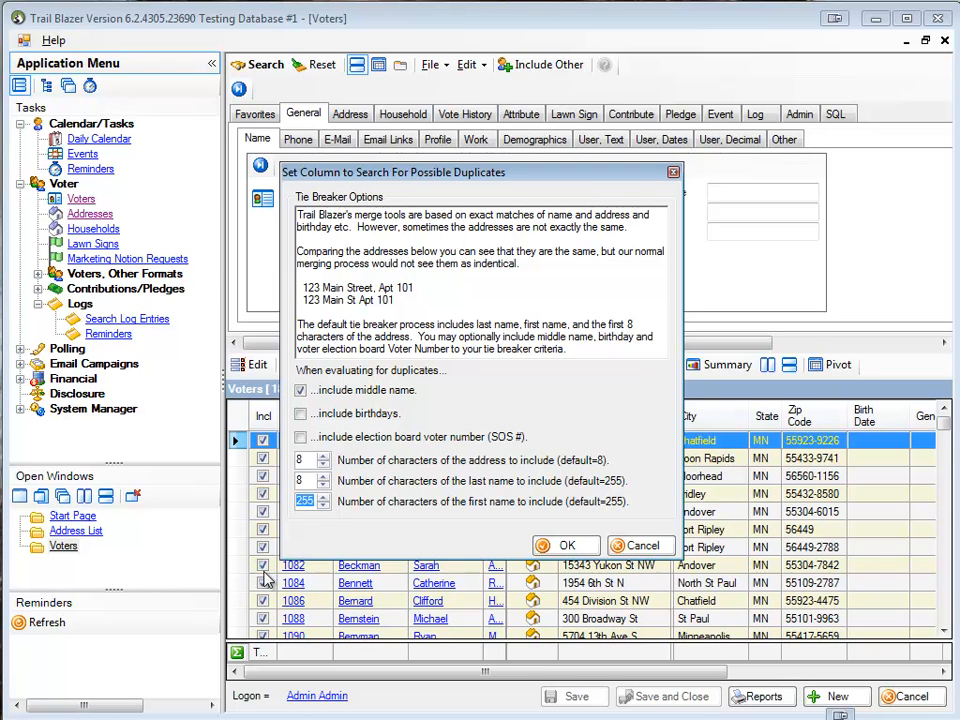
type("6")
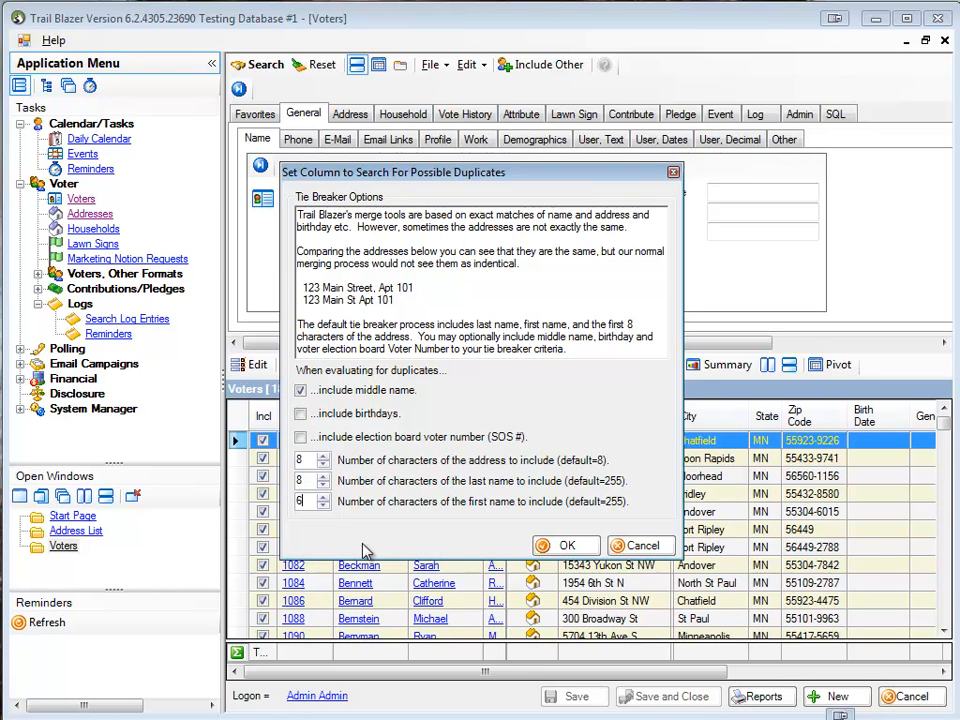
mouse_move(388, 536)
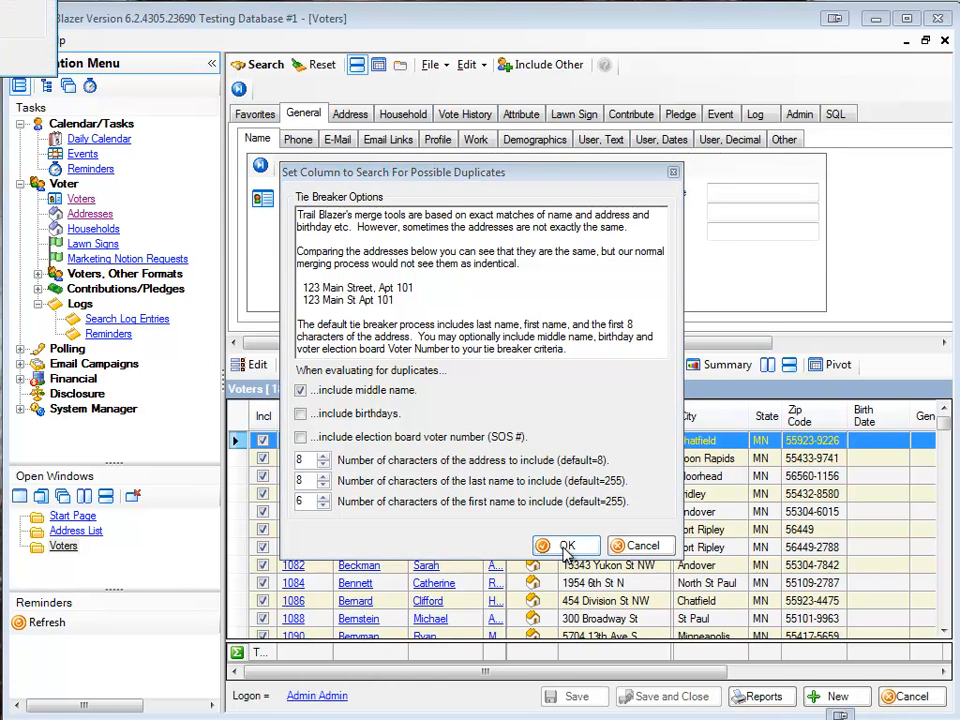
Run the Find Possible Duplicates search and acknowledge the 14 possible duplicates found
left_click(566, 544)
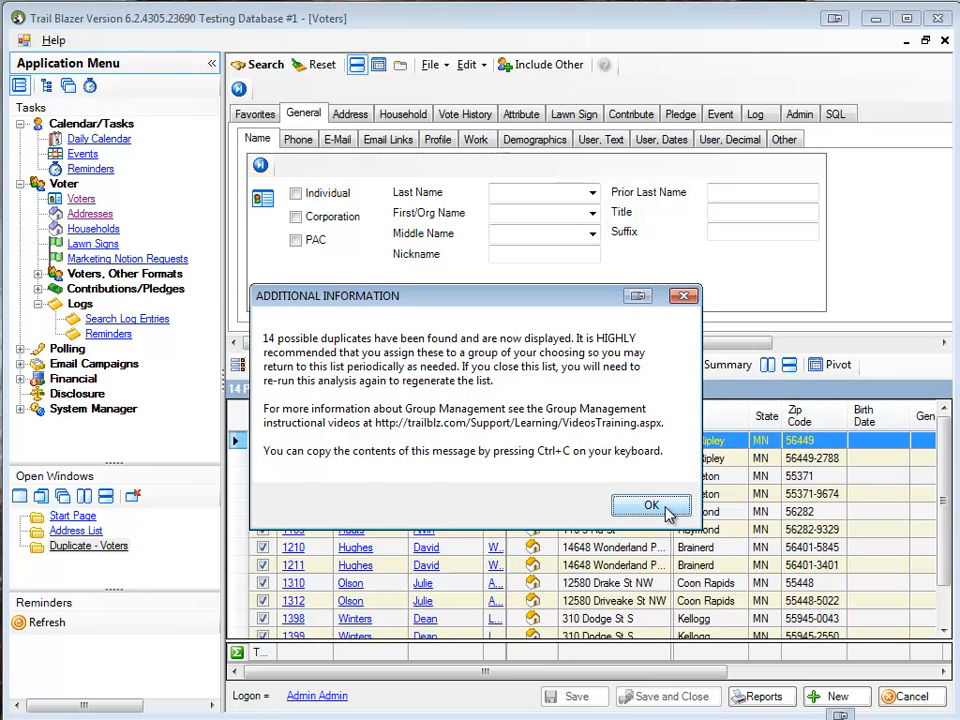
left_click(652, 504)
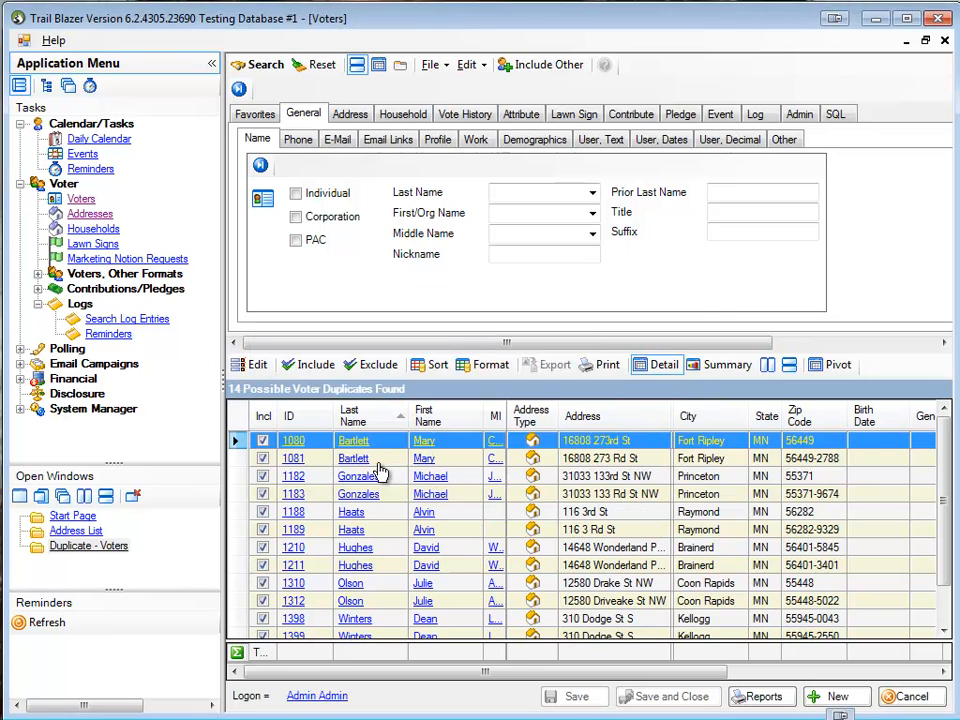
mouse_move(610, 460)
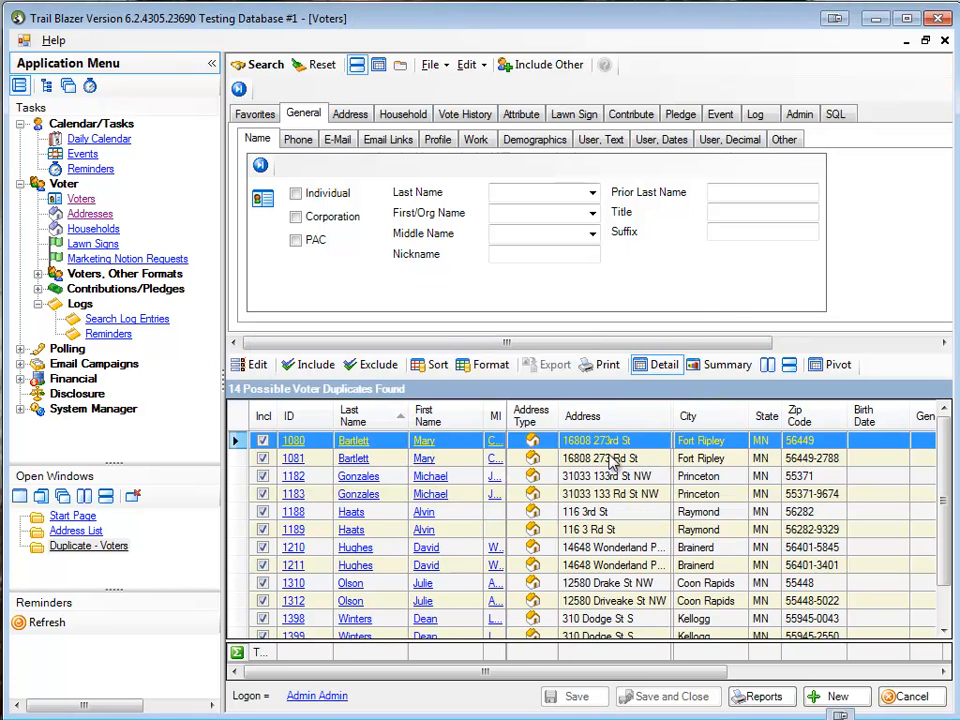
mouse_move(628, 468)
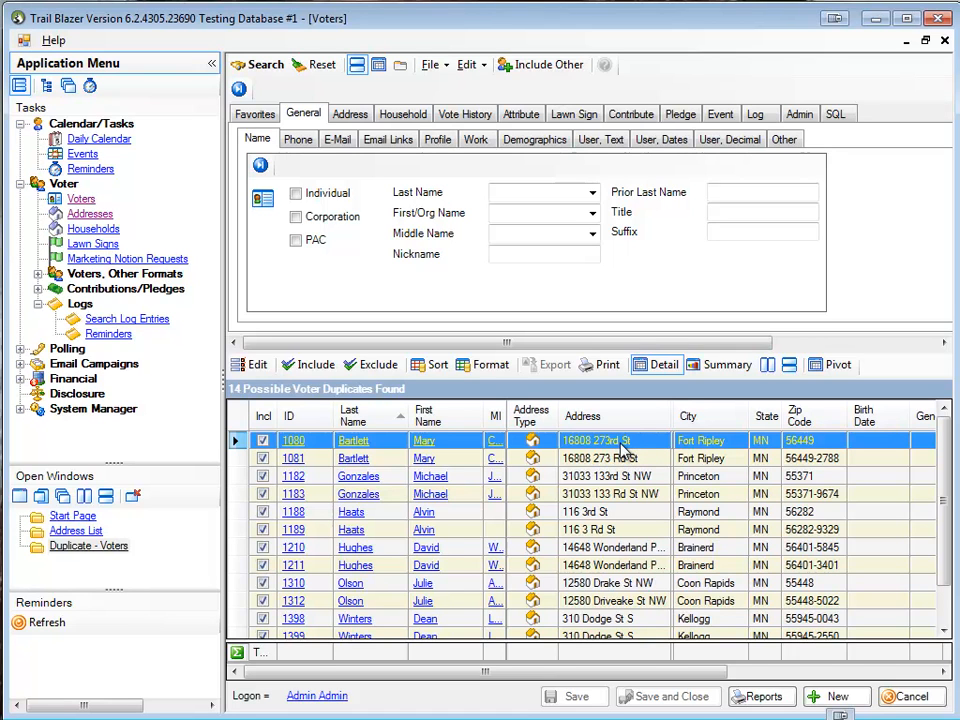
mouse_move(616, 464)
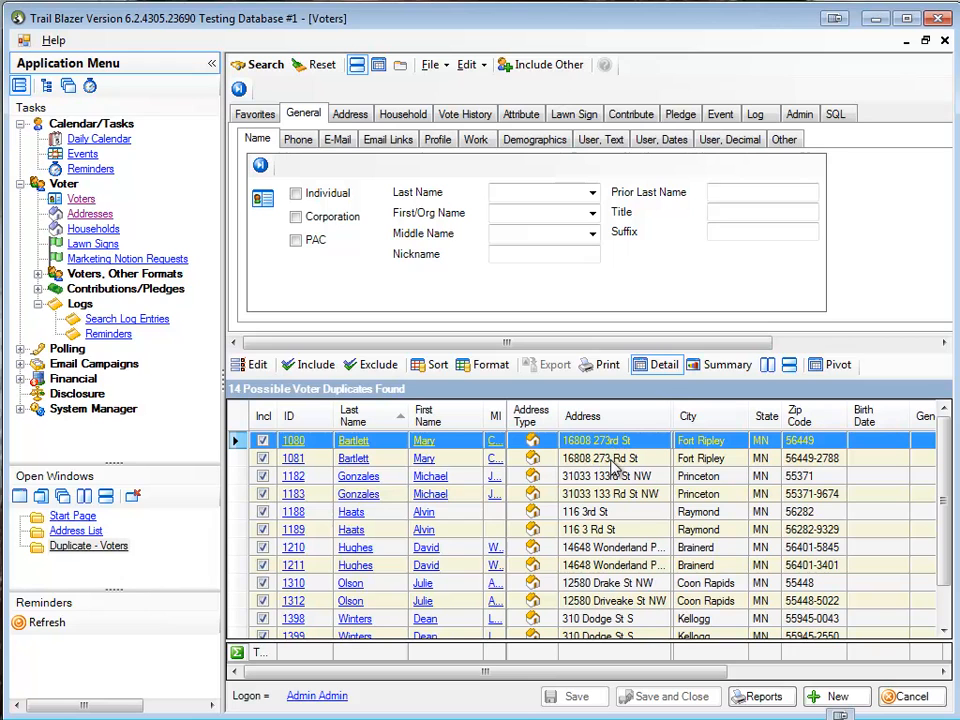
mouse_move(636, 442)
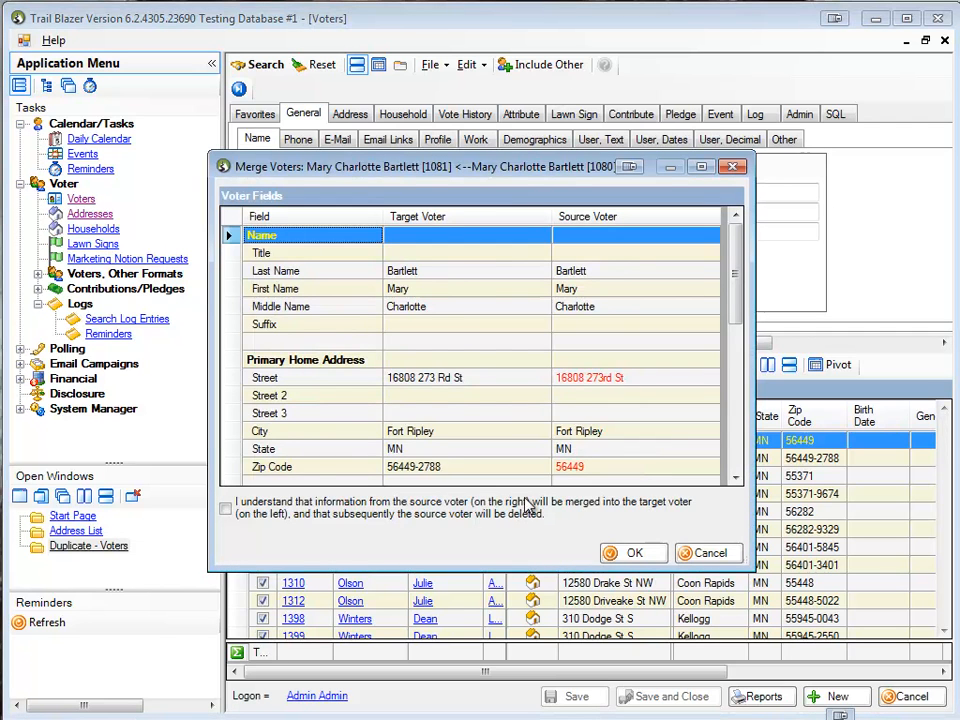
scroll("down", 3)
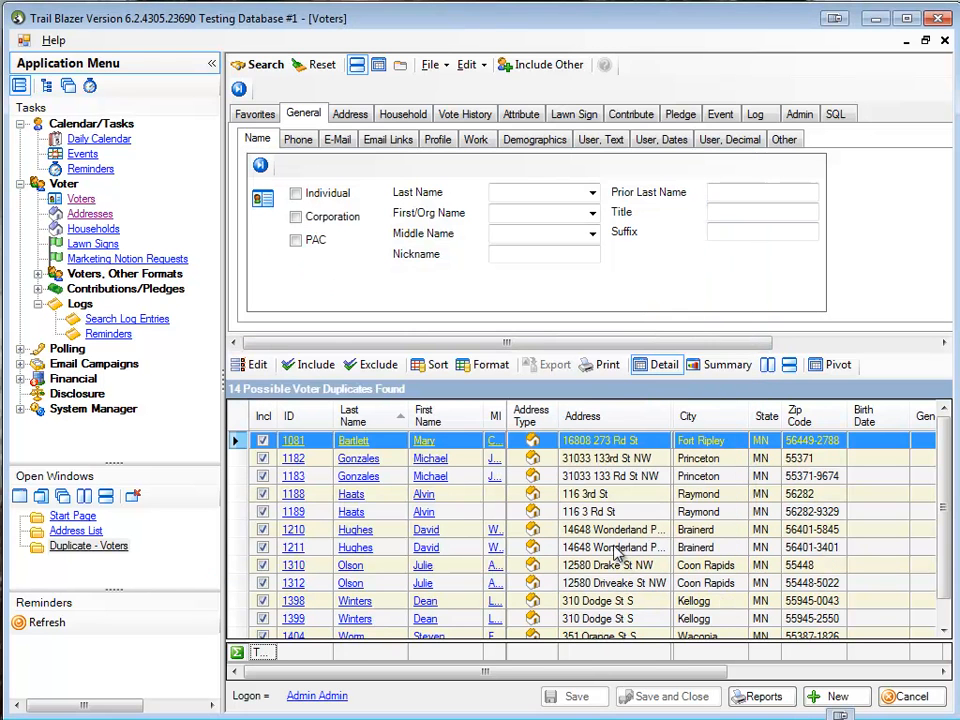
mouse_move(618, 476)
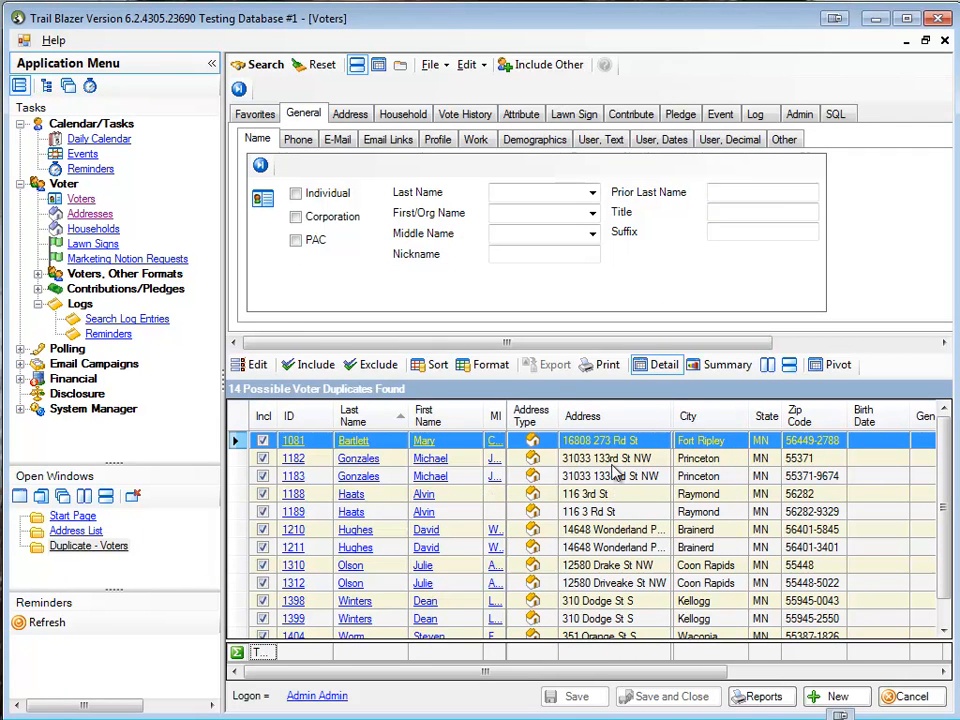
mouse_move(636, 472)
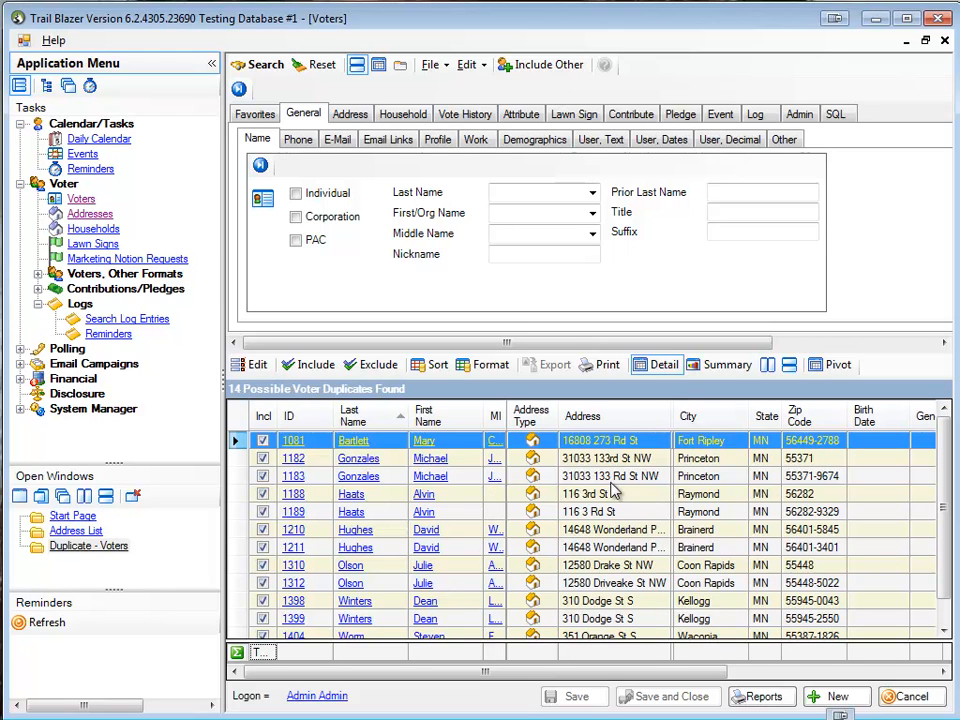
mouse_move(636, 464)
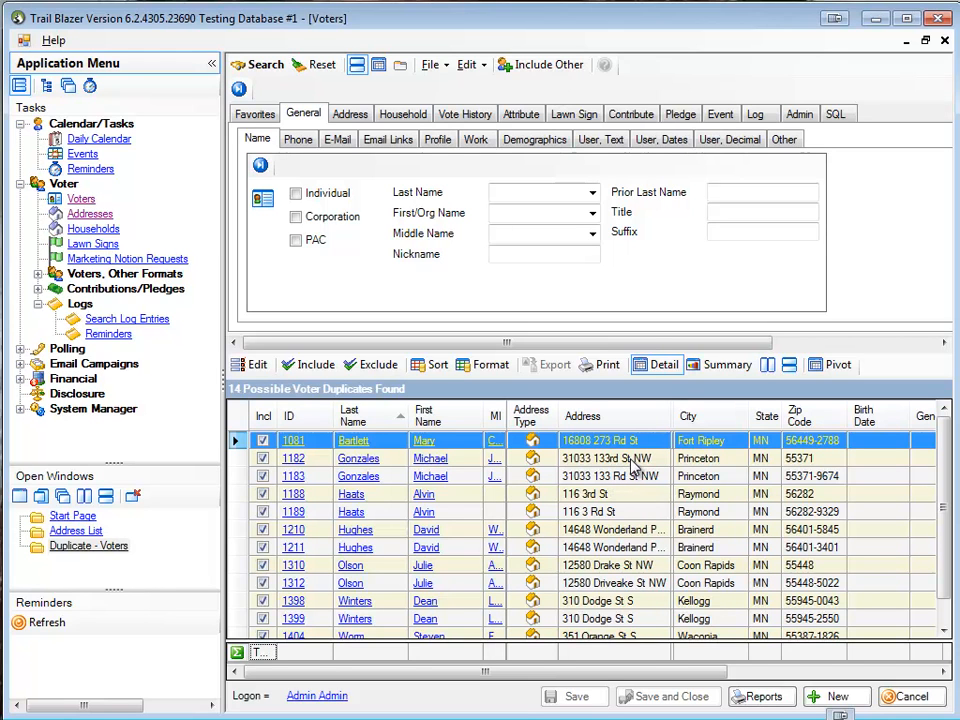
left_click(610, 458)
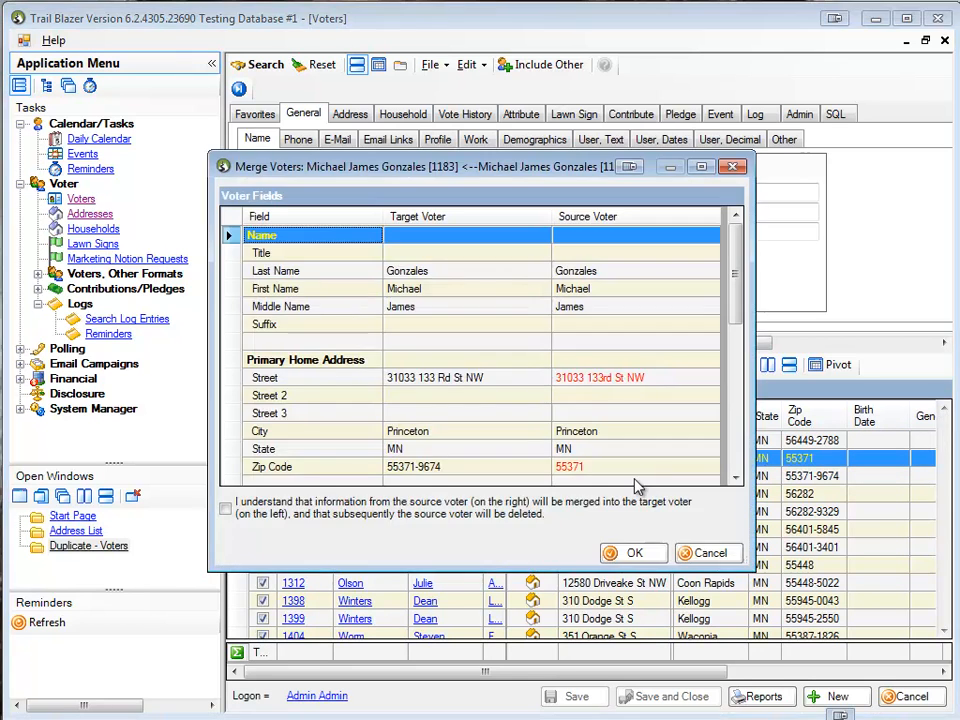
left_click(224, 508)
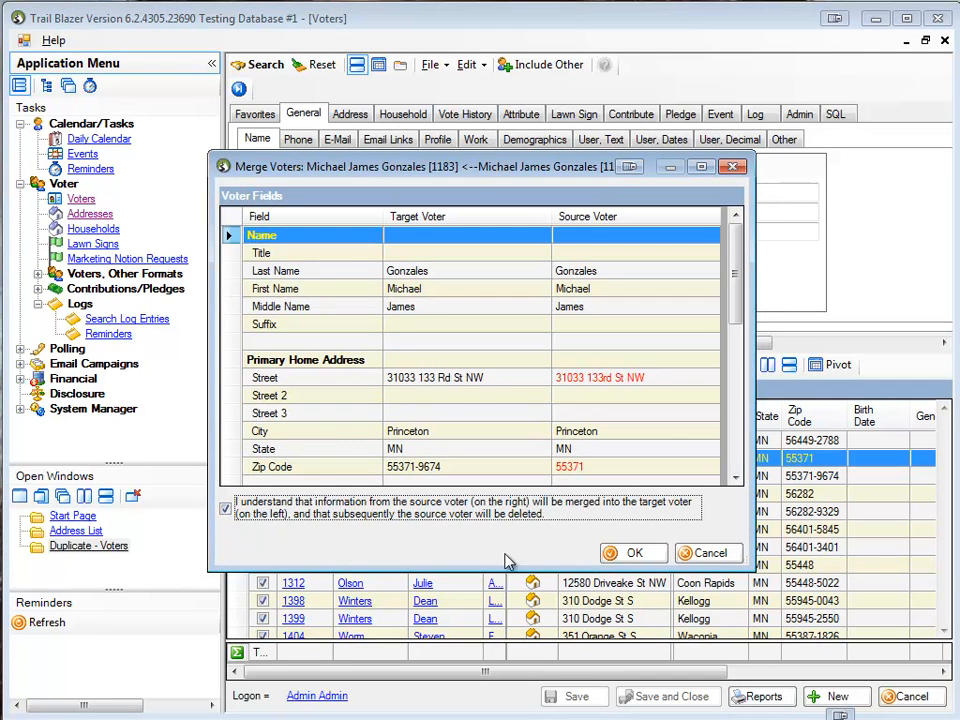
left_click(634, 552)
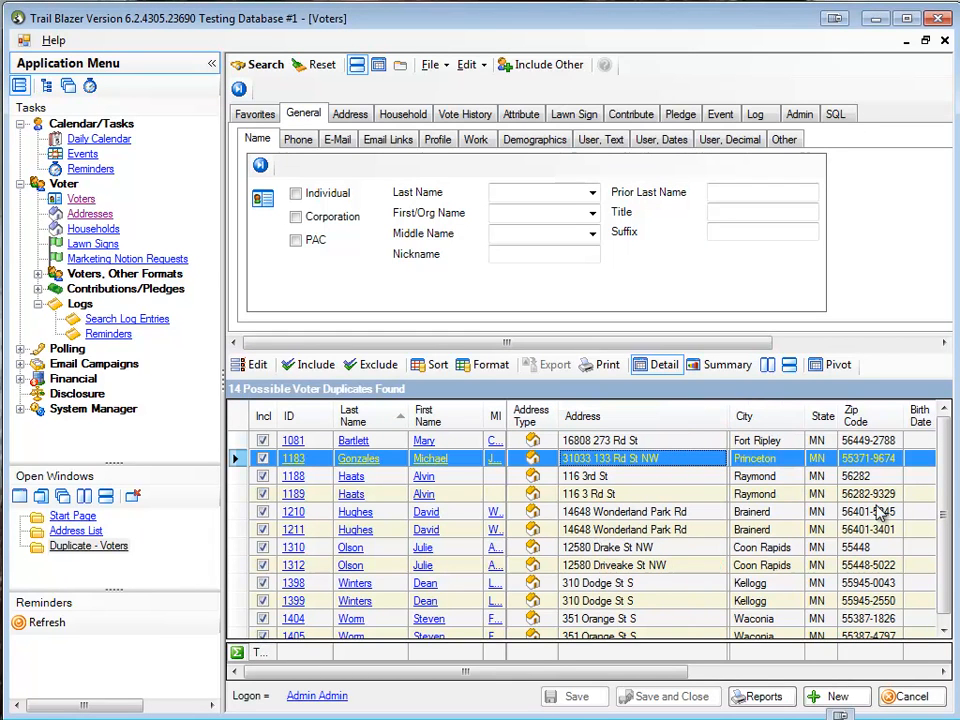
mouse_move(892, 522)
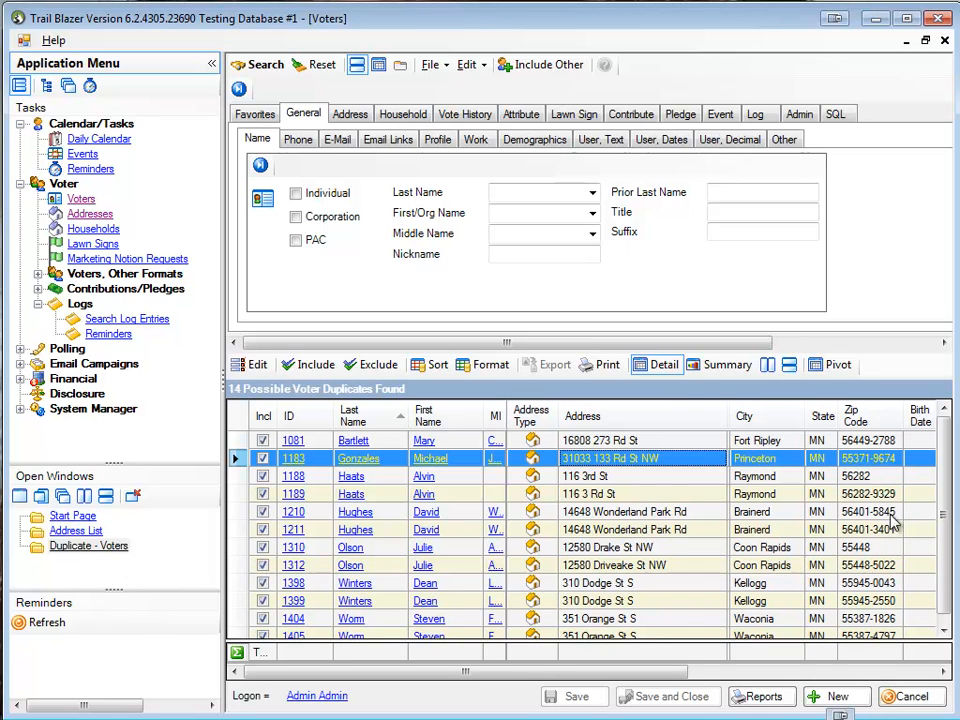
mouse_move(896, 526)
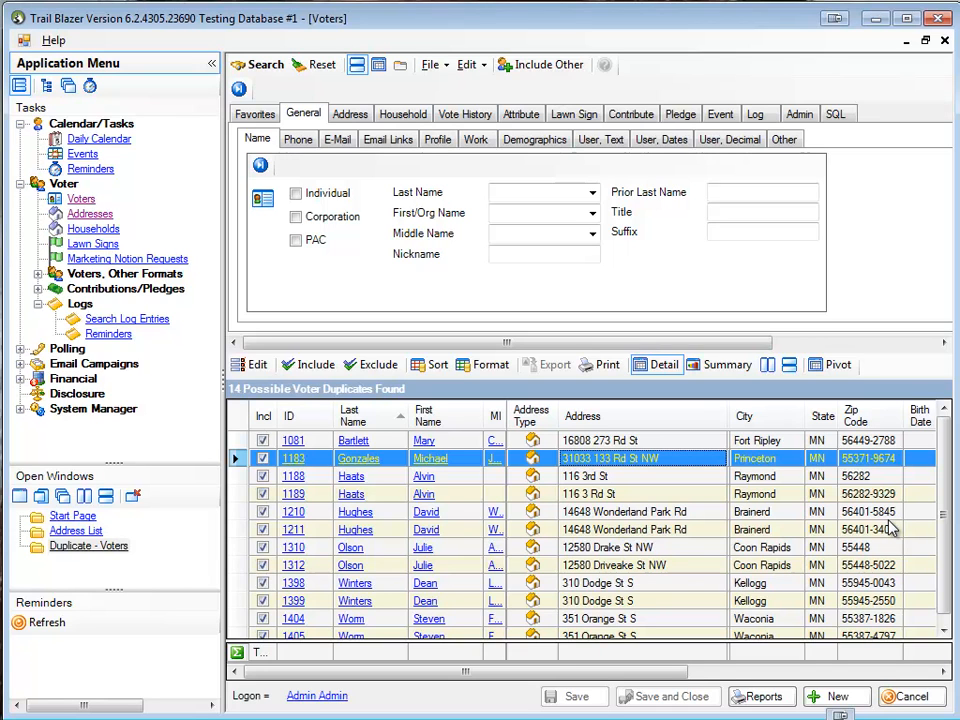
mouse_move(626, 582)
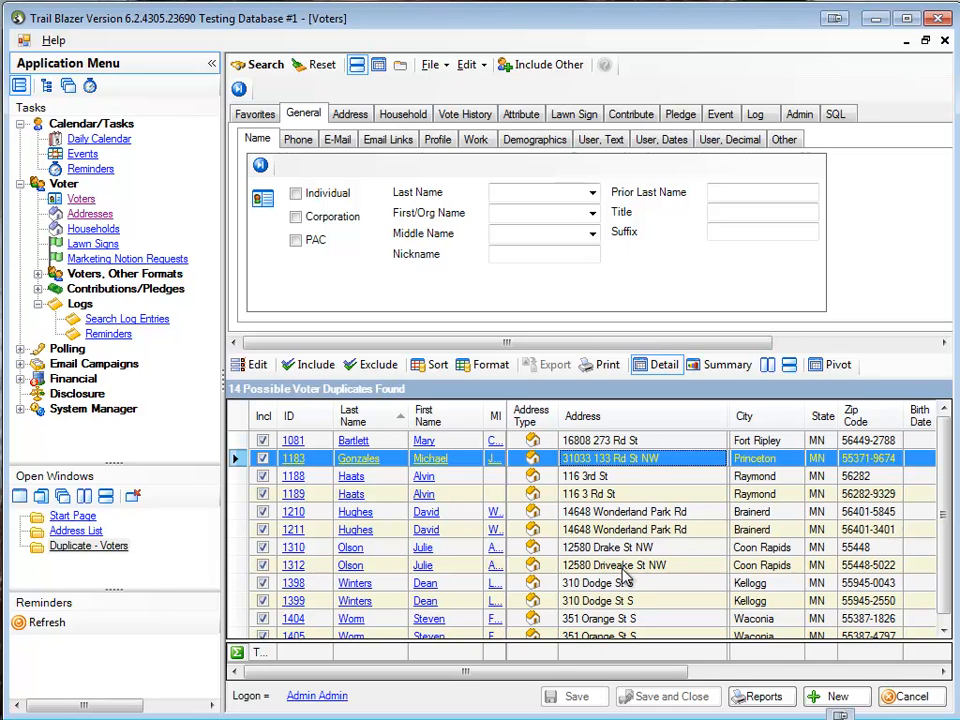
mouse_move(632, 578)
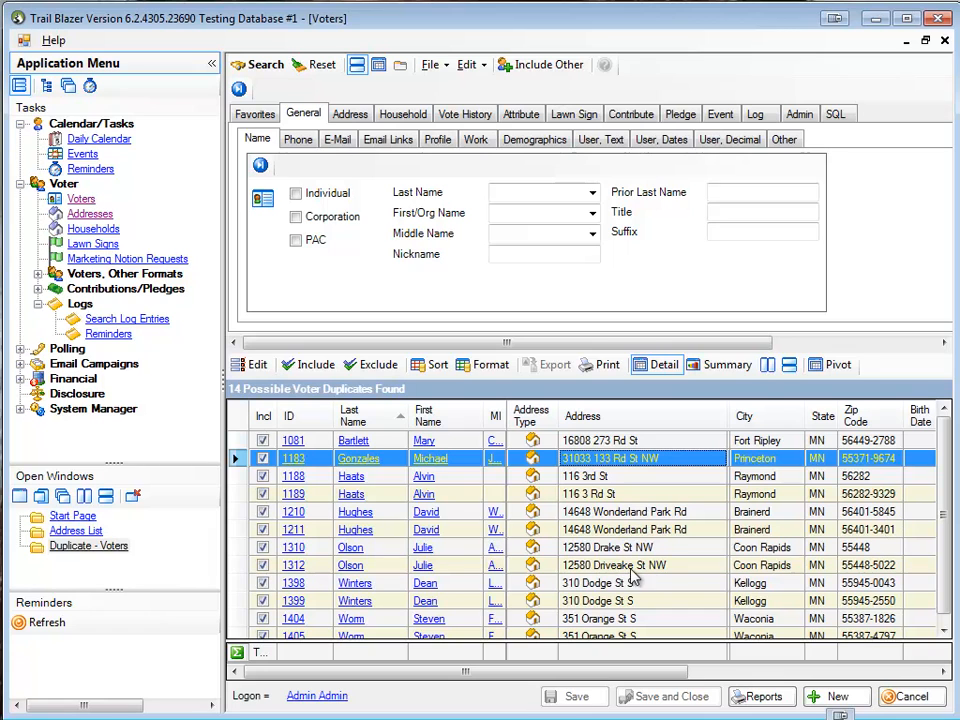
mouse_move(622, 556)
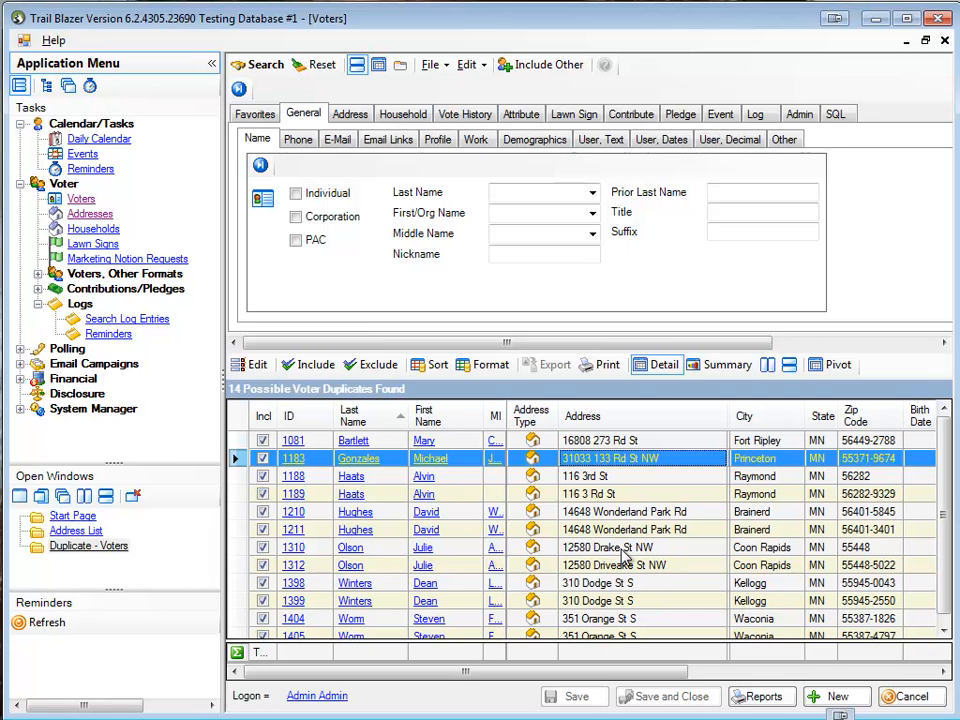
mouse_move(636, 572)
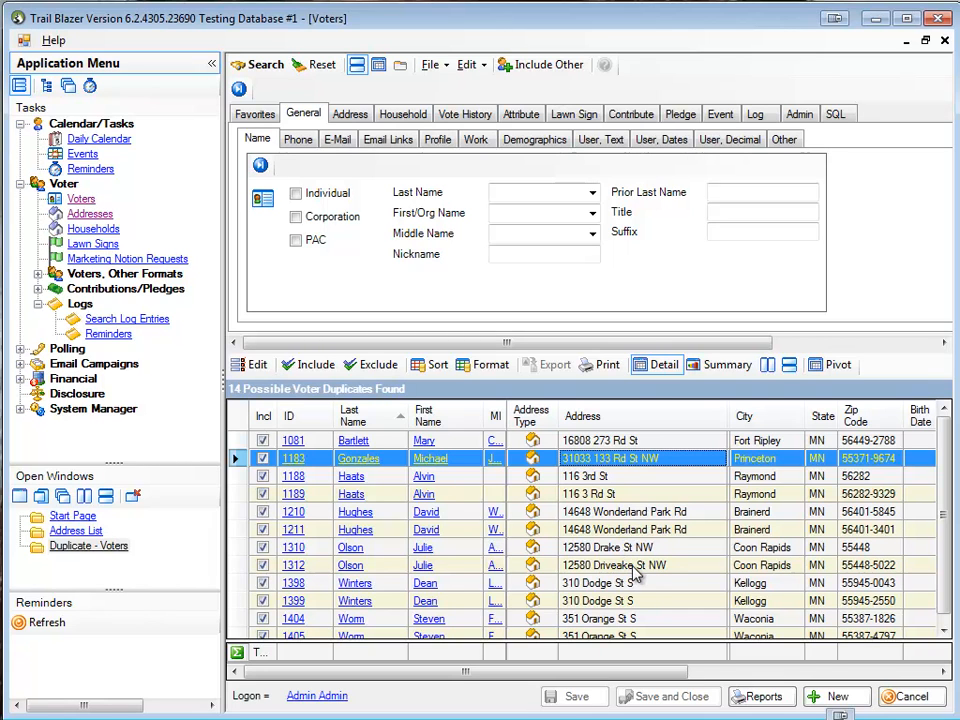
left_click(636, 564)
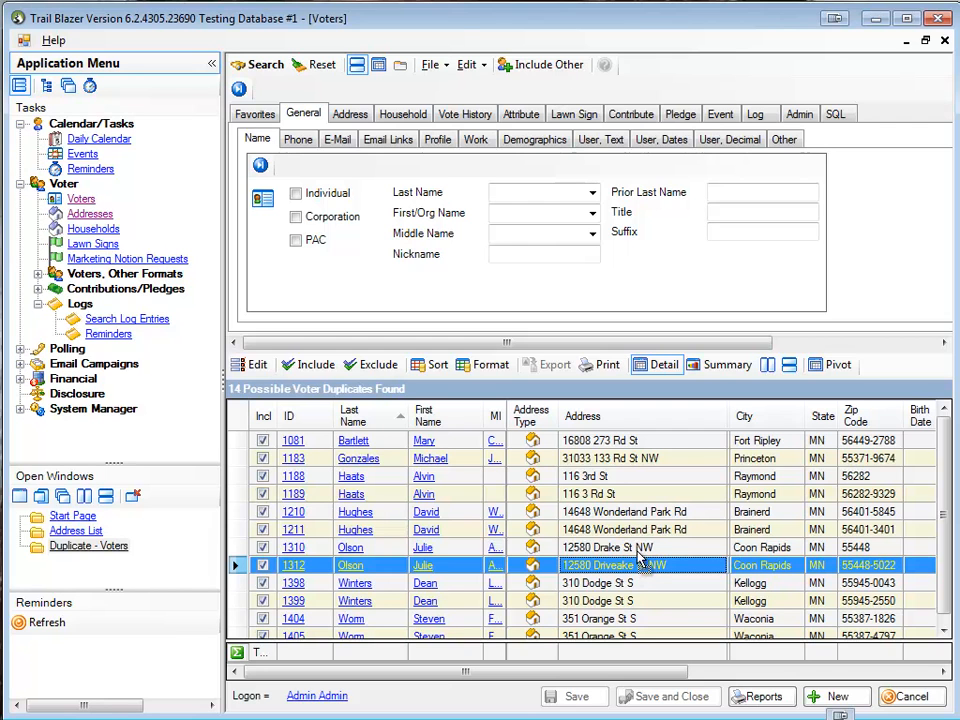